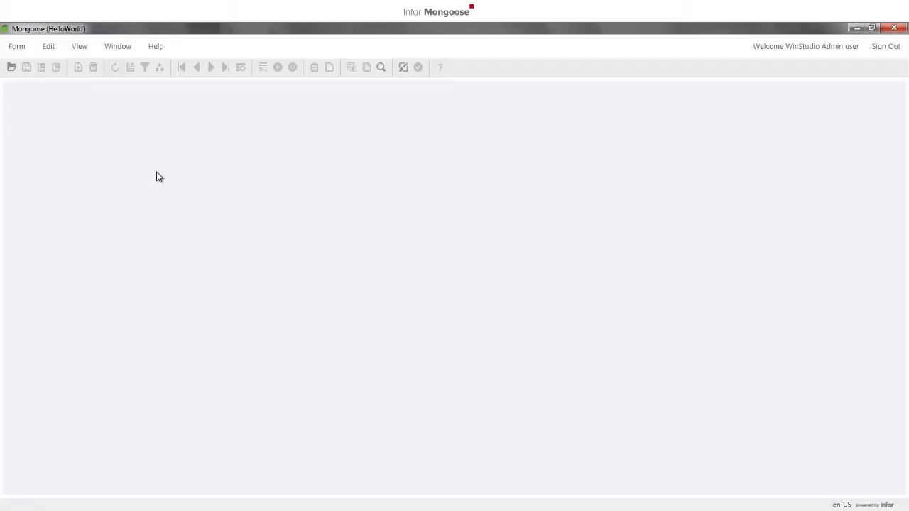
Open the Items form from the Form menu's recent forms list.
click(17, 46)
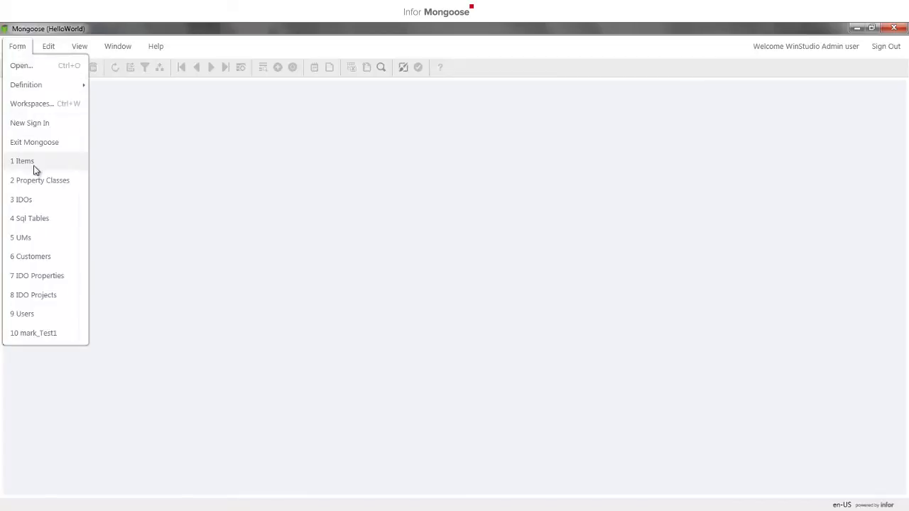
click(22, 161)
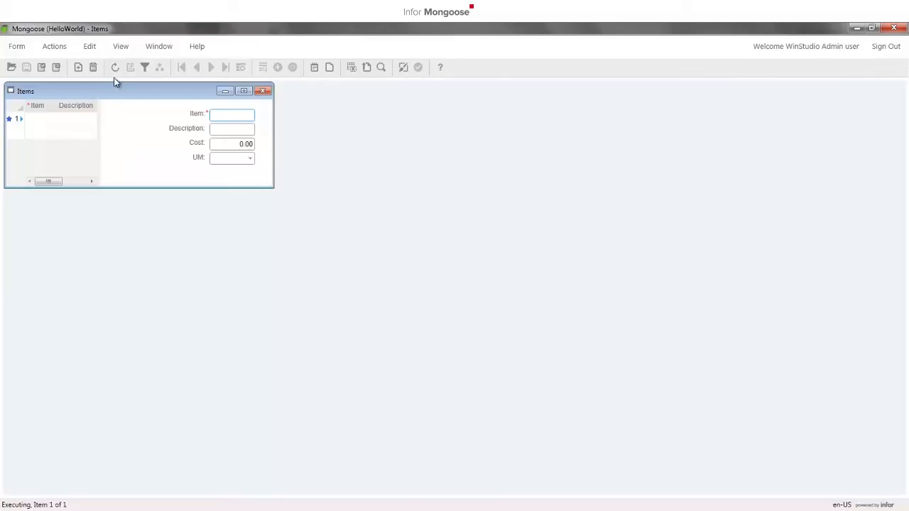
mouse_move(115, 67)
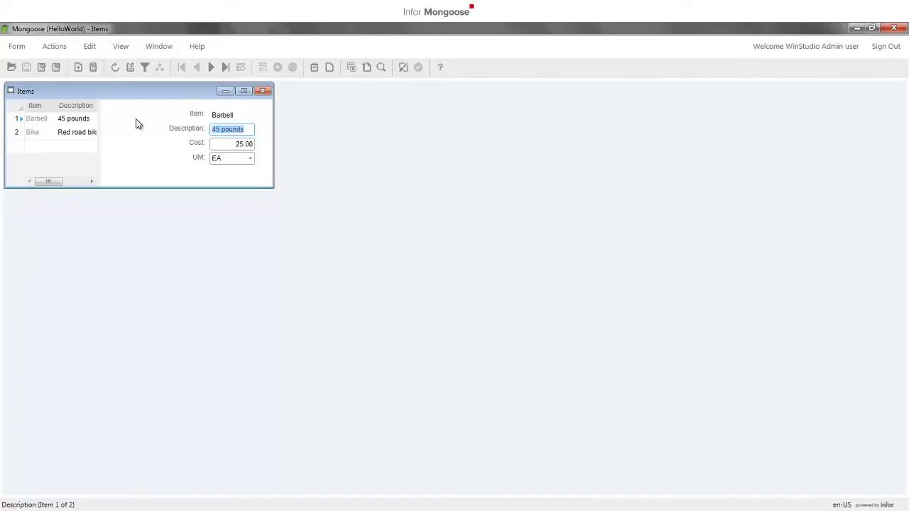
Begin Filter in Place and clear the previous filter criteria.
click(145, 67)
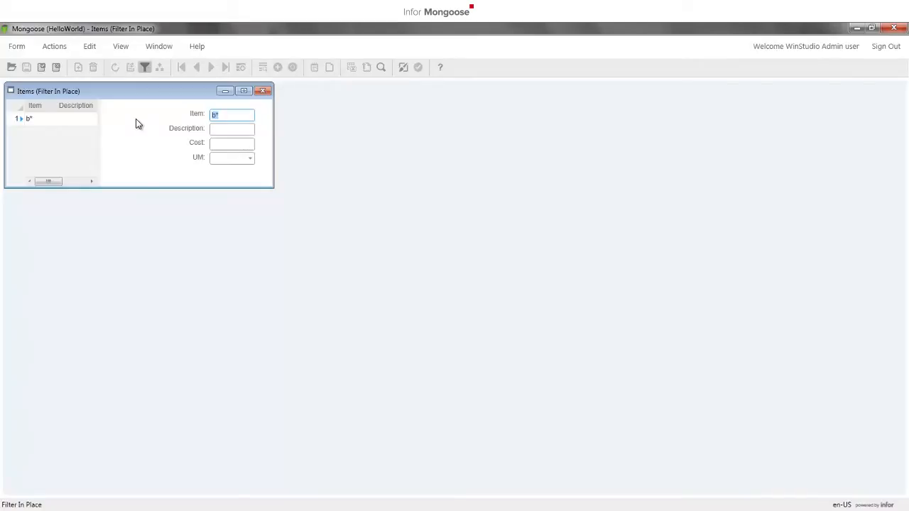
click(54, 46)
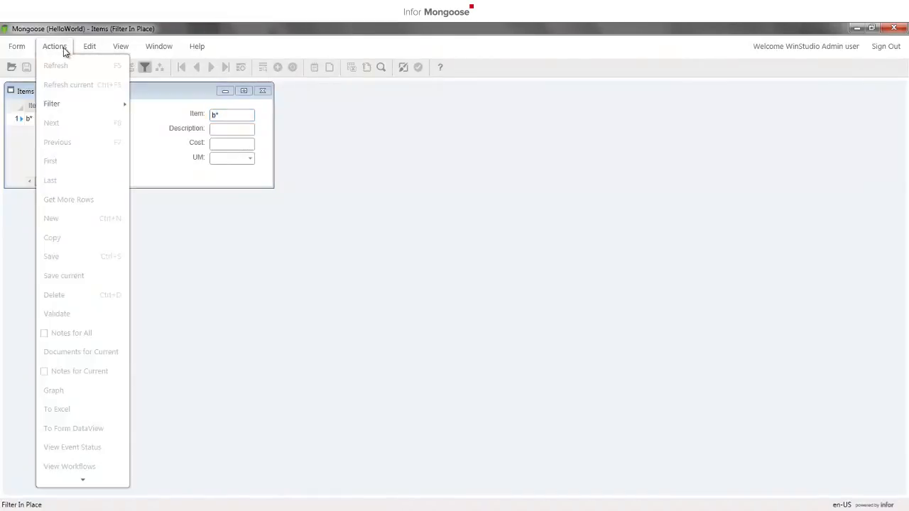
click(52, 104)
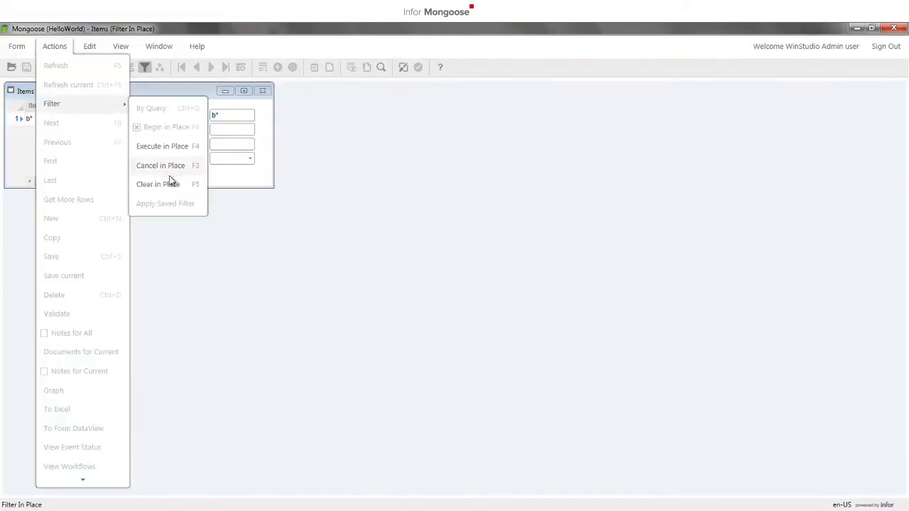
click(158, 184)
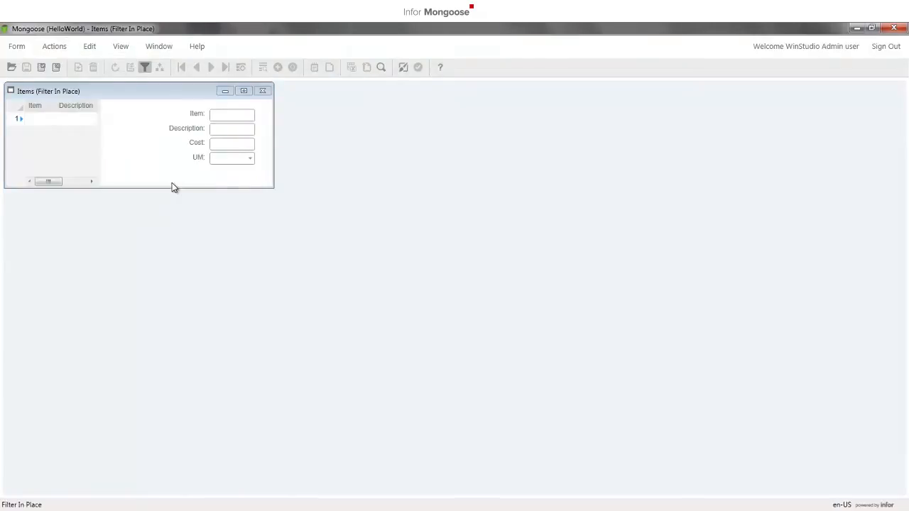
mouse_move(213, 185)
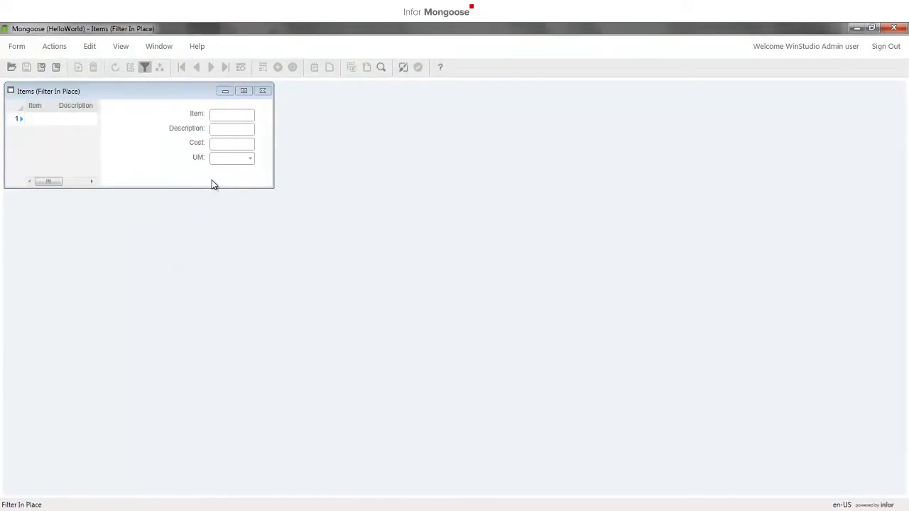
Filter on Cost >99 and select the resulting Guitar and Bike records.
click(231, 143)
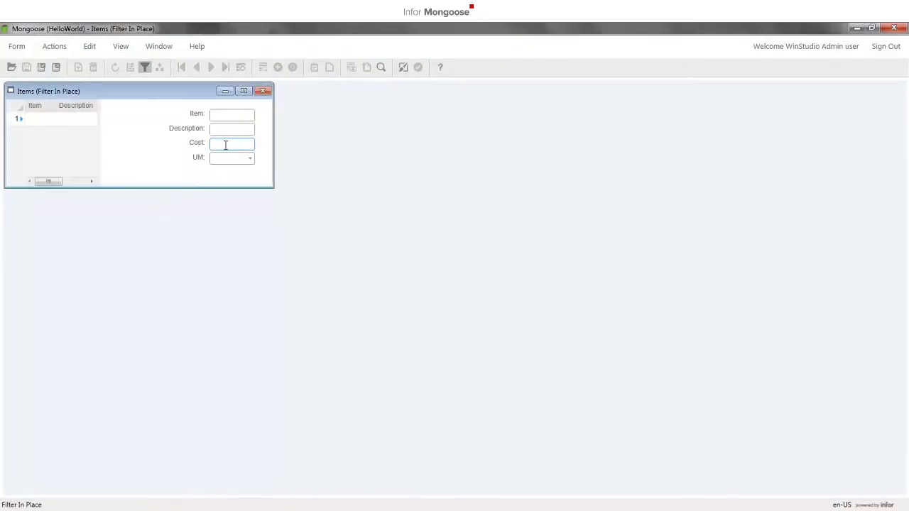
text(>99)
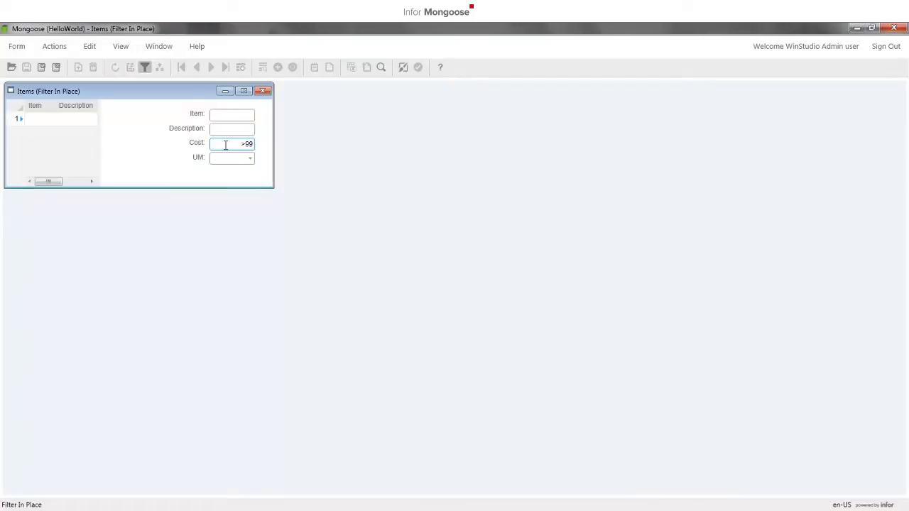
click(145, 66)
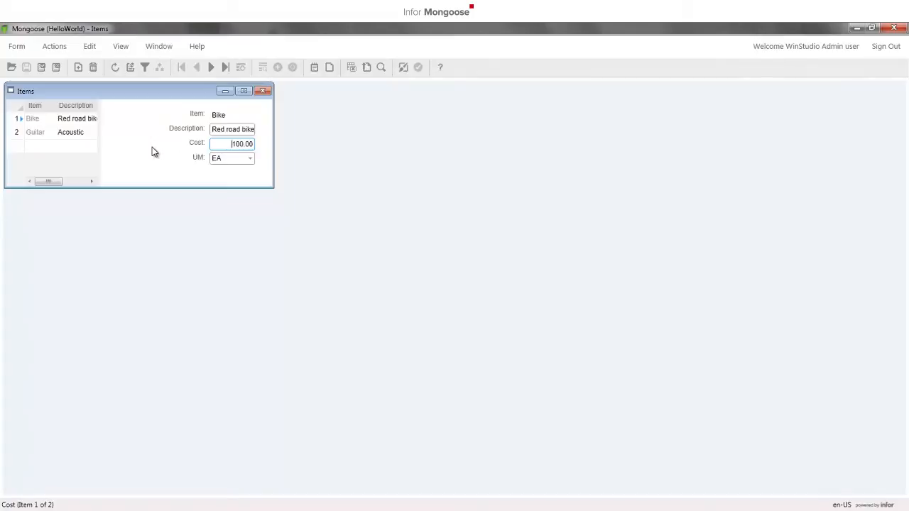
click(69, 132)
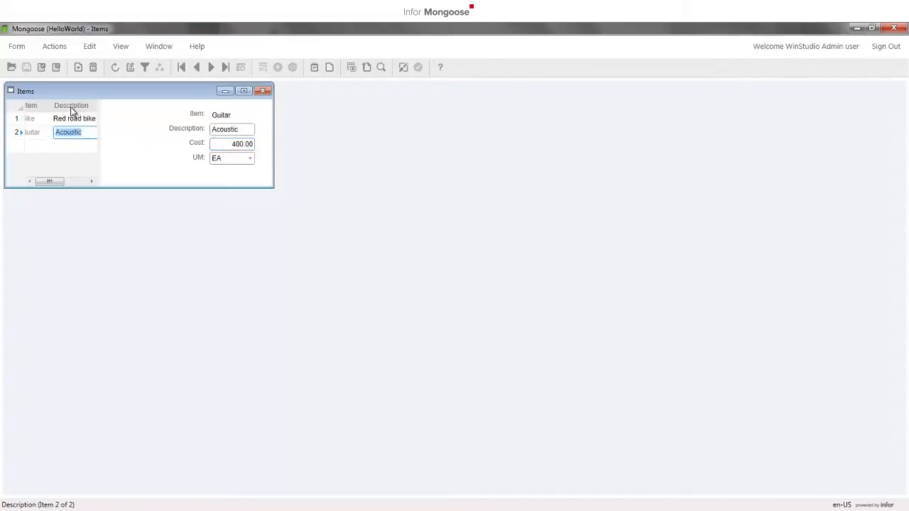
click(74, 119)
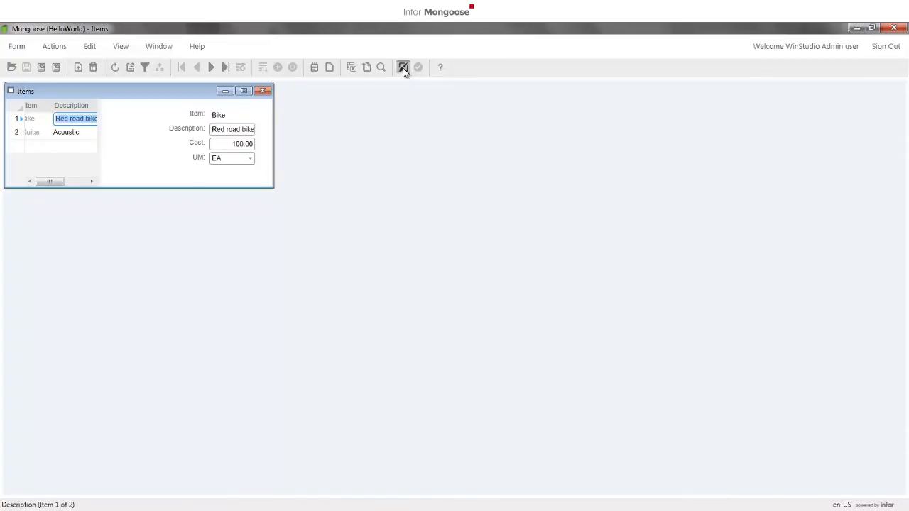
Edit the form with Site Default scope and set Initial Command to Refresh.
click(403, 67)
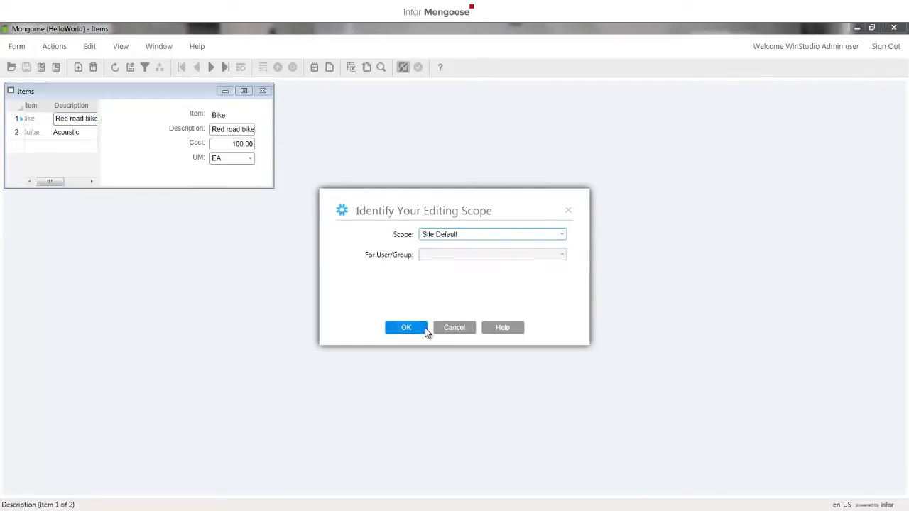
click(405, 327)
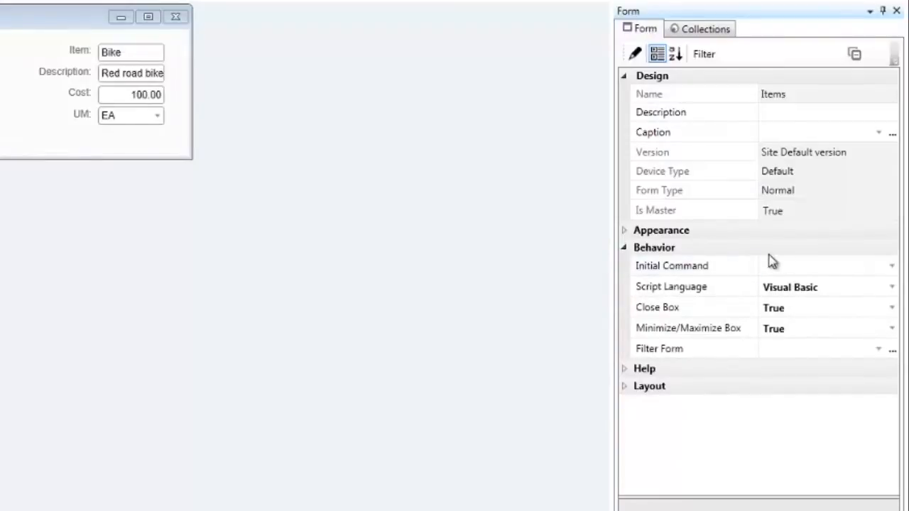
click(892, 265)
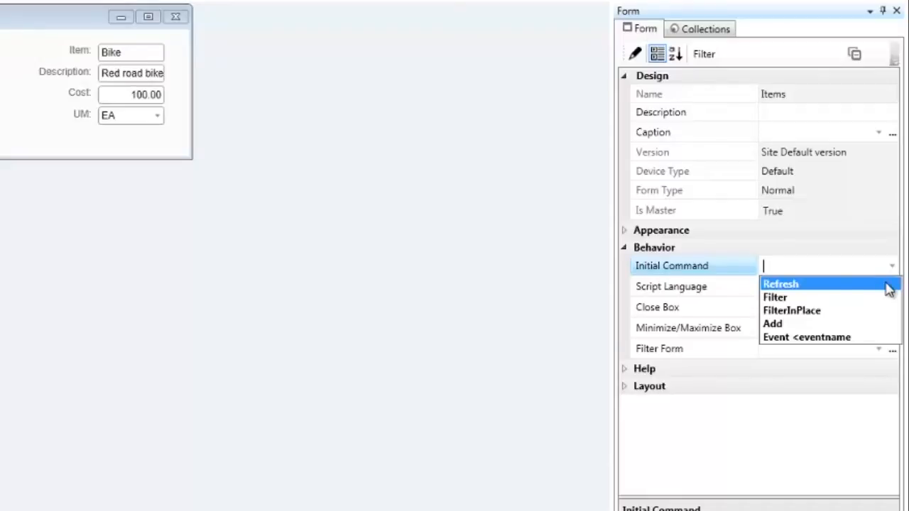
mouse_move(886, 293)
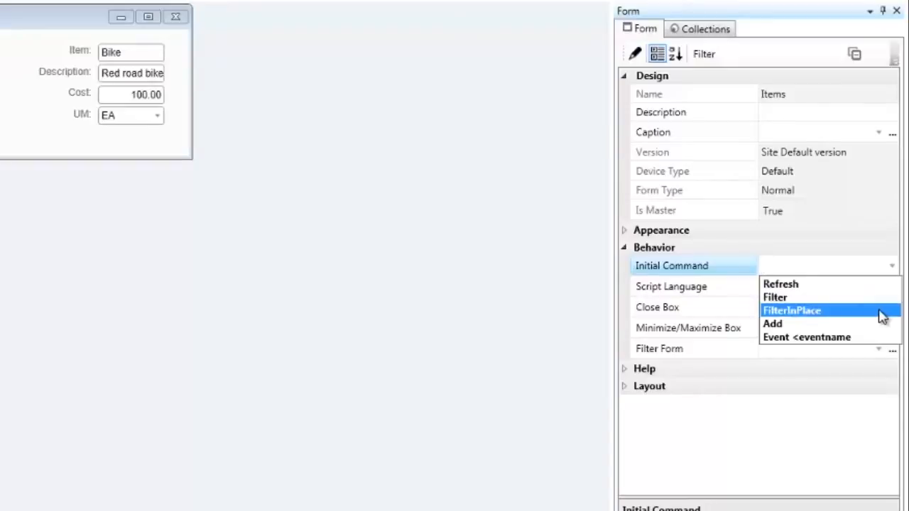
click(824, 266)
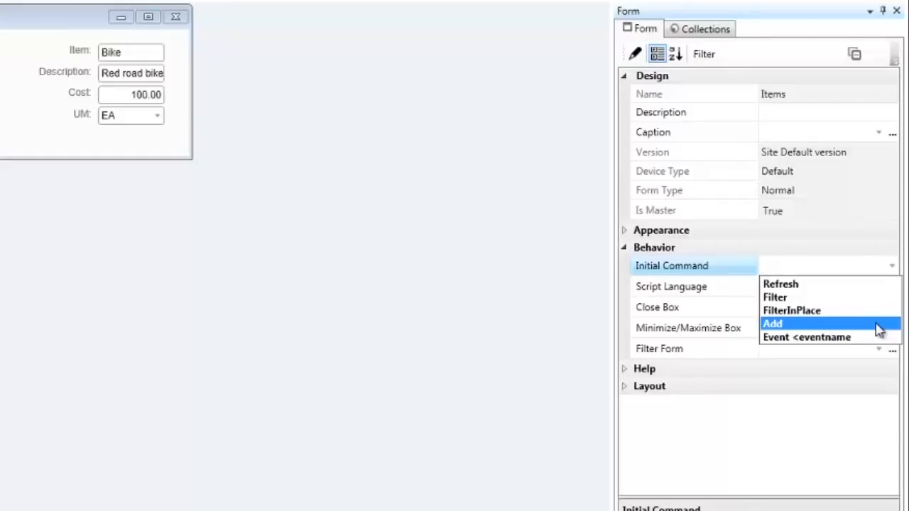
mouse_move(828, 337)
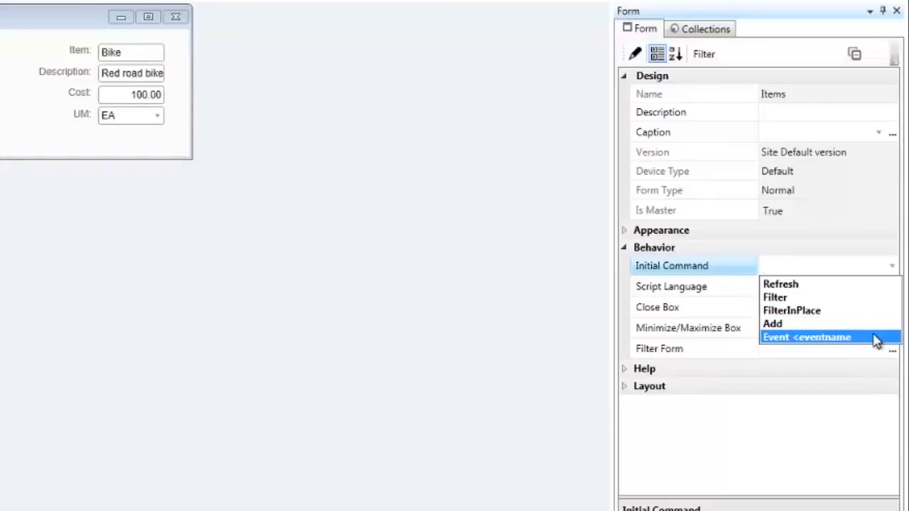
click(824, 265)
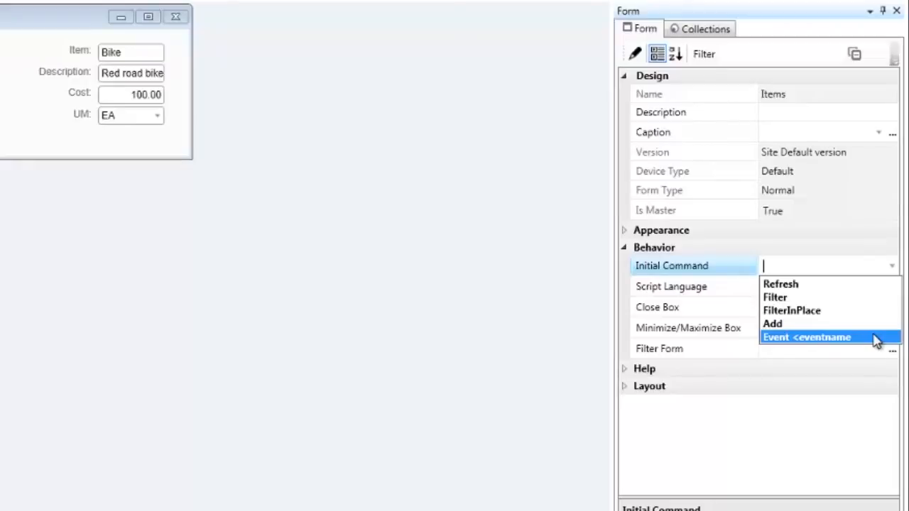
click(780, 283)
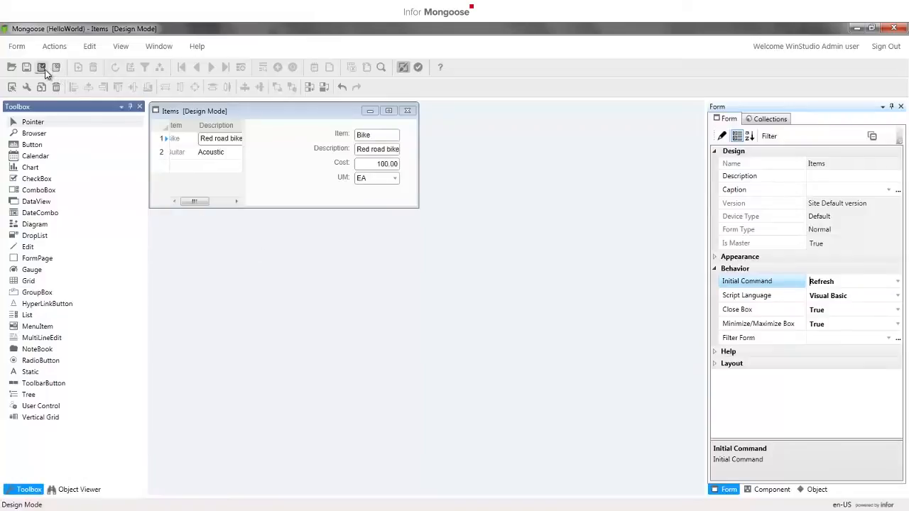
mouse_move(41, 66)
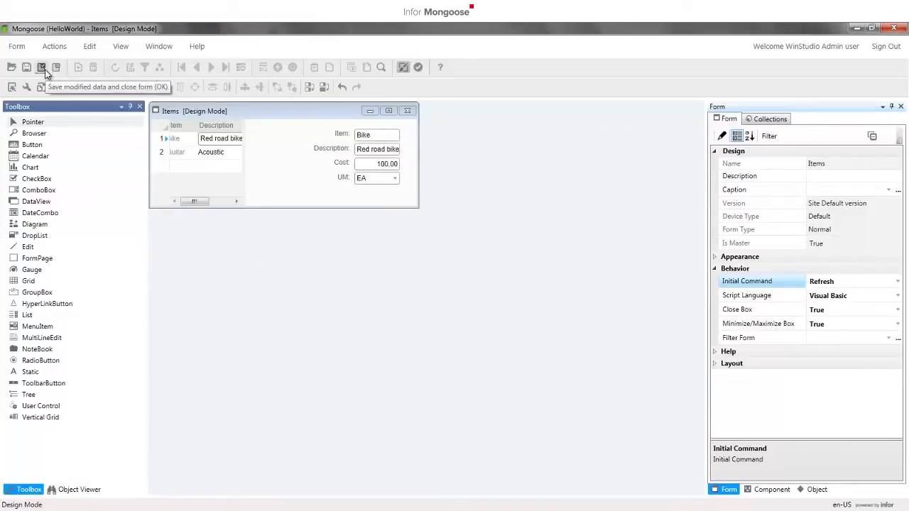
Save the form design, reopen Items from recent forms, and open user preferences.
click(41, 67)
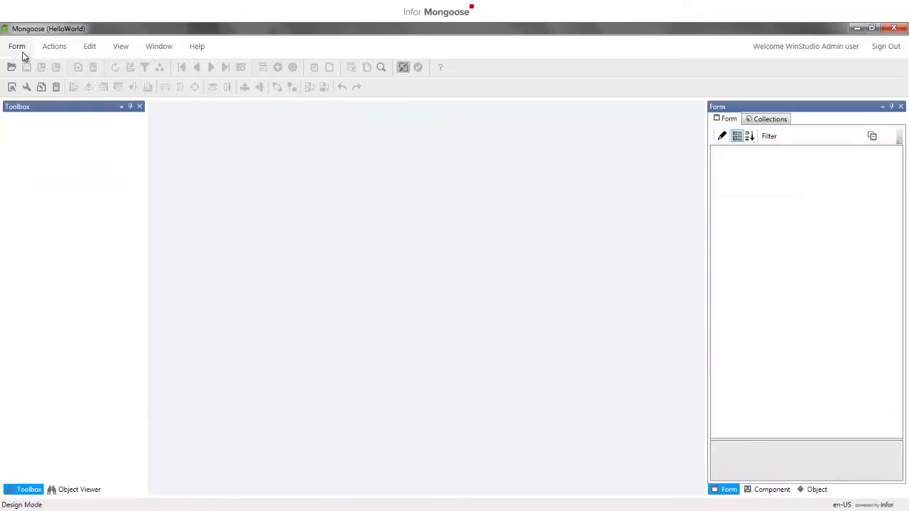
click(16, 47)
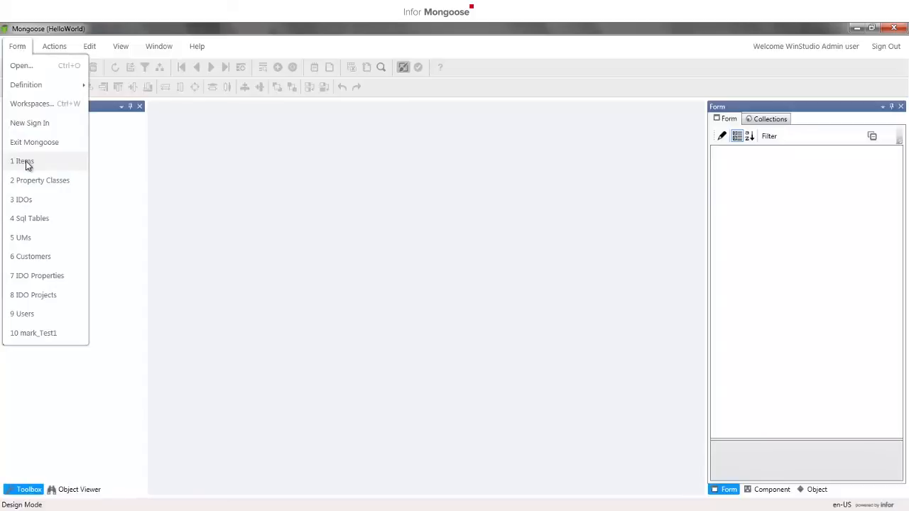
click(22, 162)
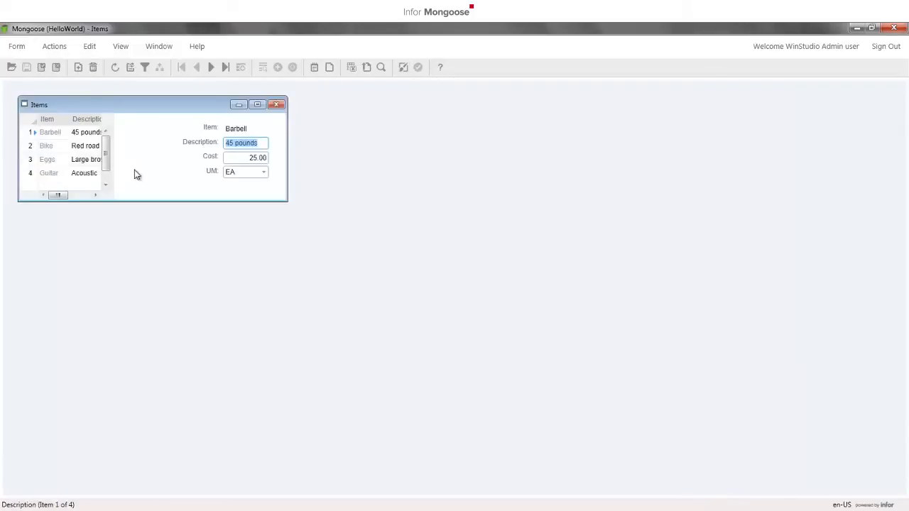
mouse_move(145, 174)
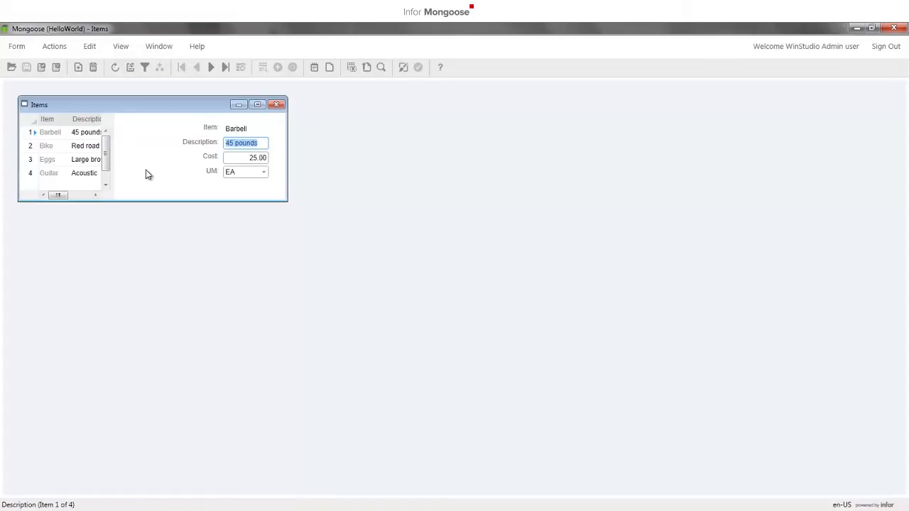
click(277, 104)
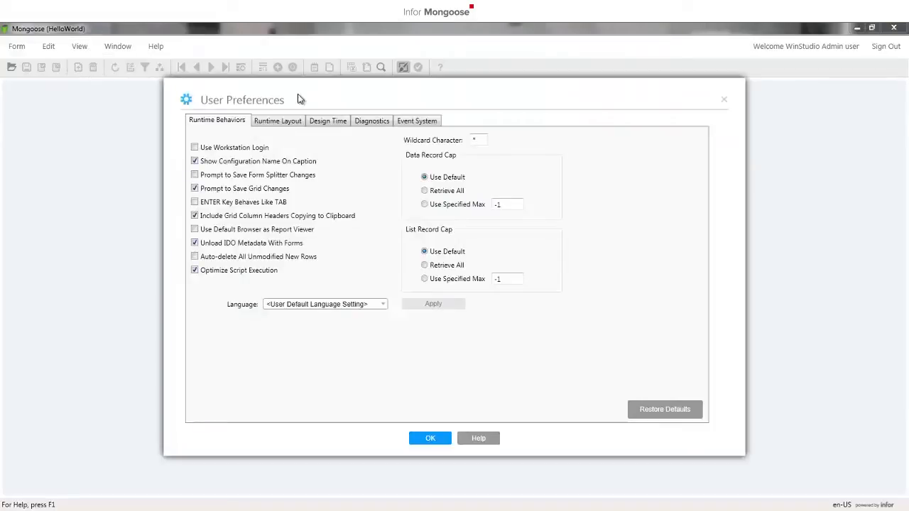
Enable event handler diagnostics in preferences and dock the View > Diagnostics log.
click(371, 120)
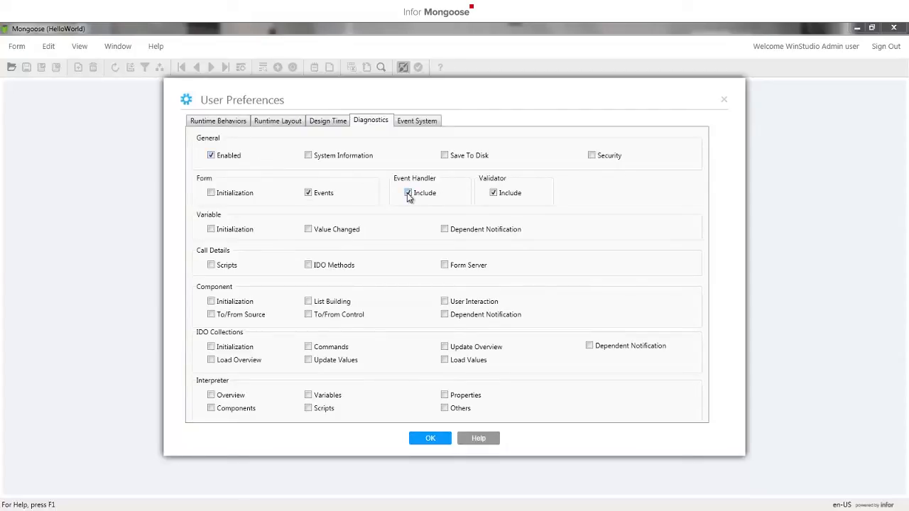
click(430, 438)
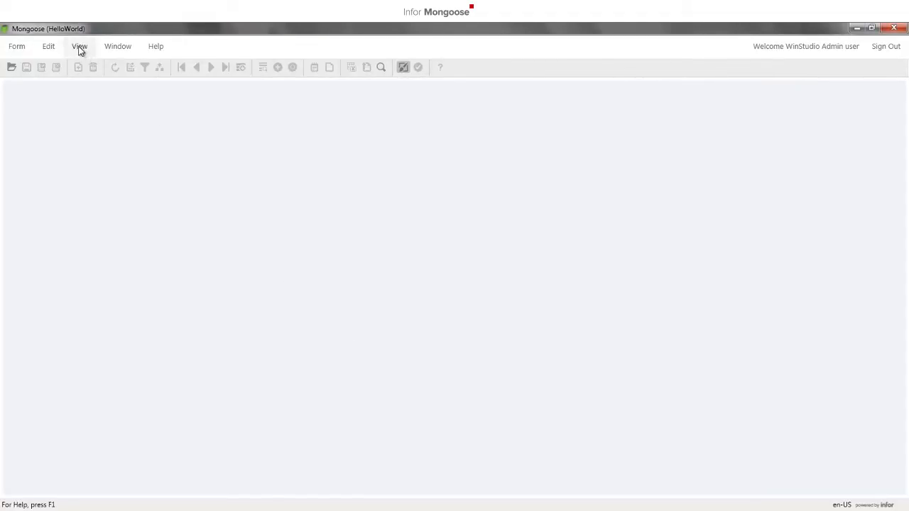
click(79, 46)
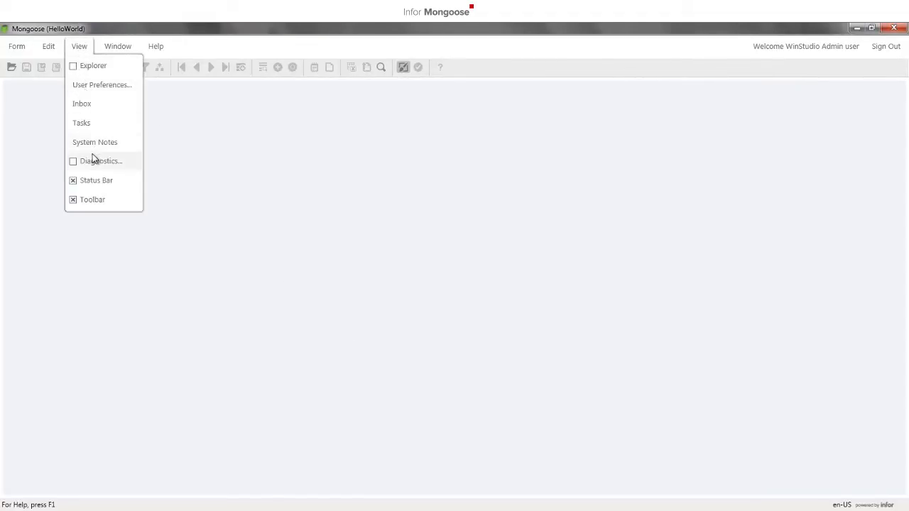
click(101, 160)
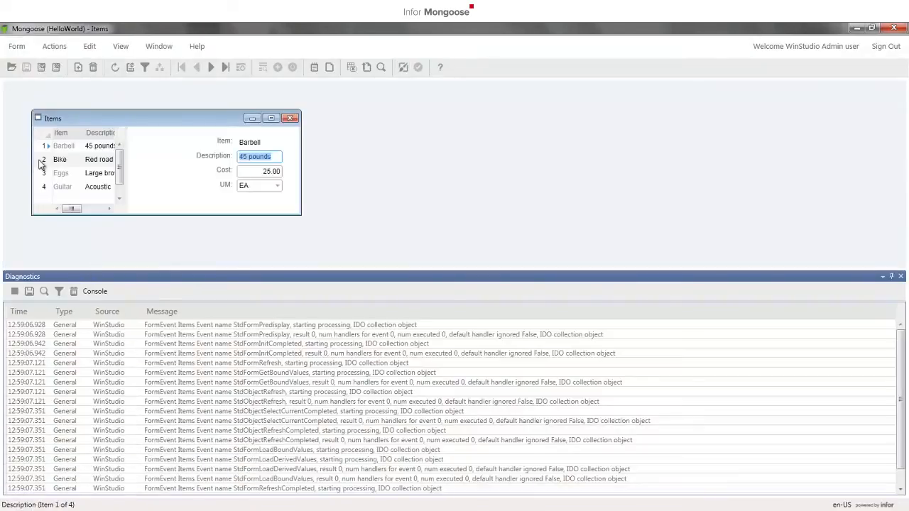
click(60, 159)
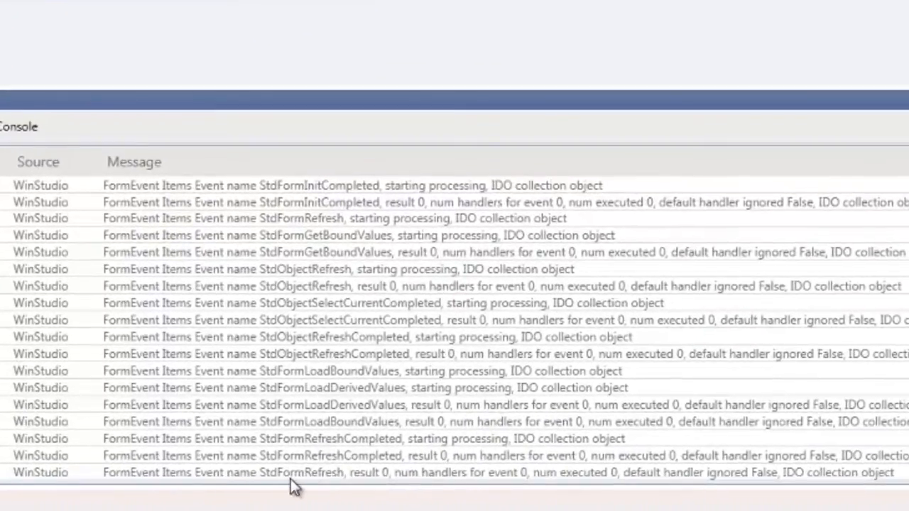
mouse_move(327, 488)
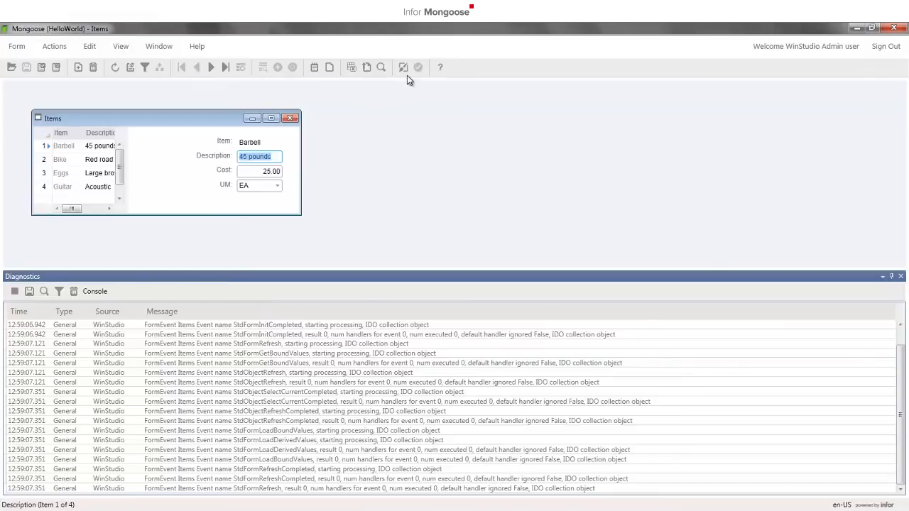
Enter Design Mode and draw a new push button, button1, beside the item grid.
click(403, 66)
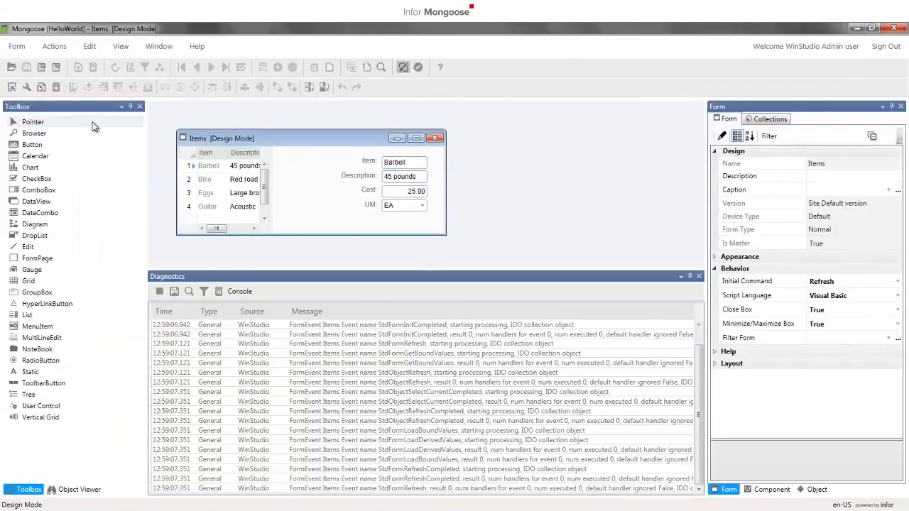
click(32, 144)
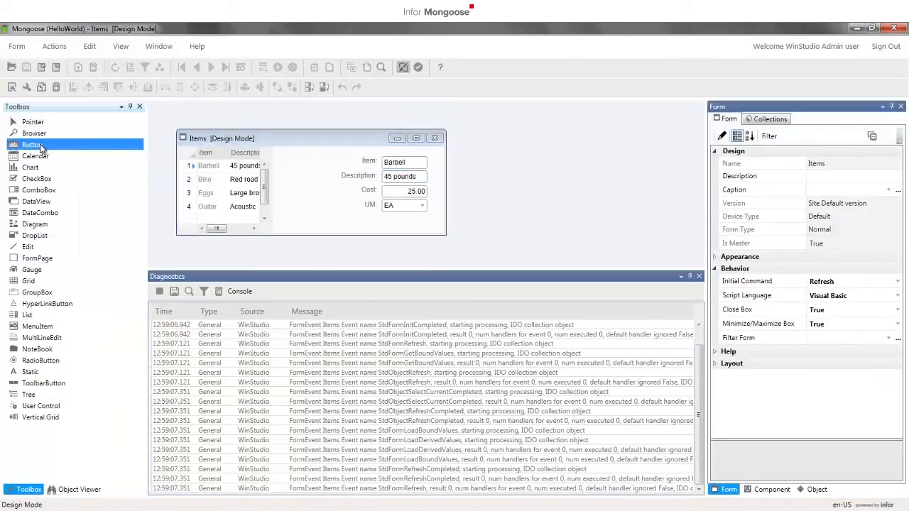
mouse_move(56, 147)
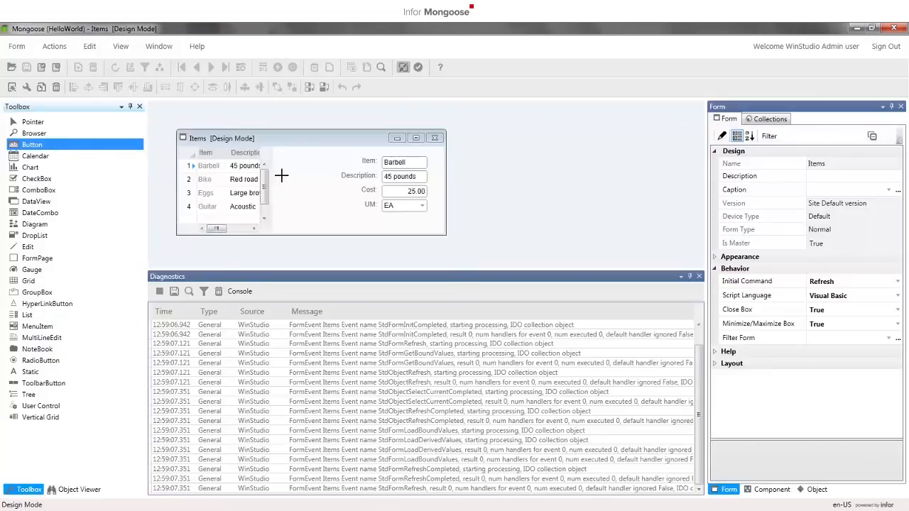
drag(279, 176, 336, 203)
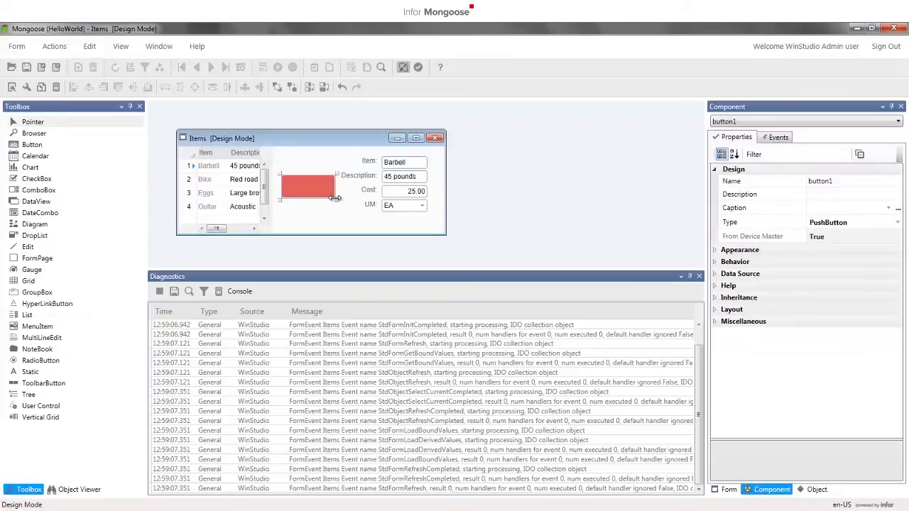
mouse_move(346, 208)
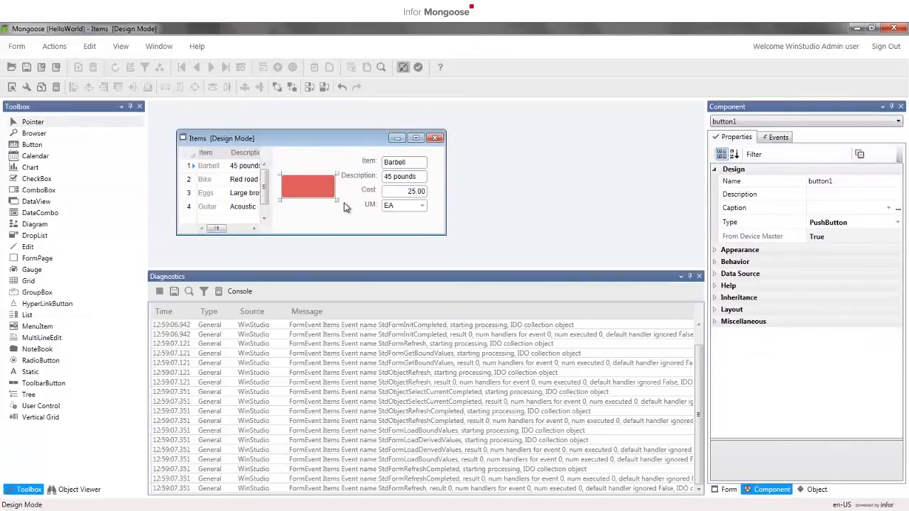
mouse_move(792, 150)
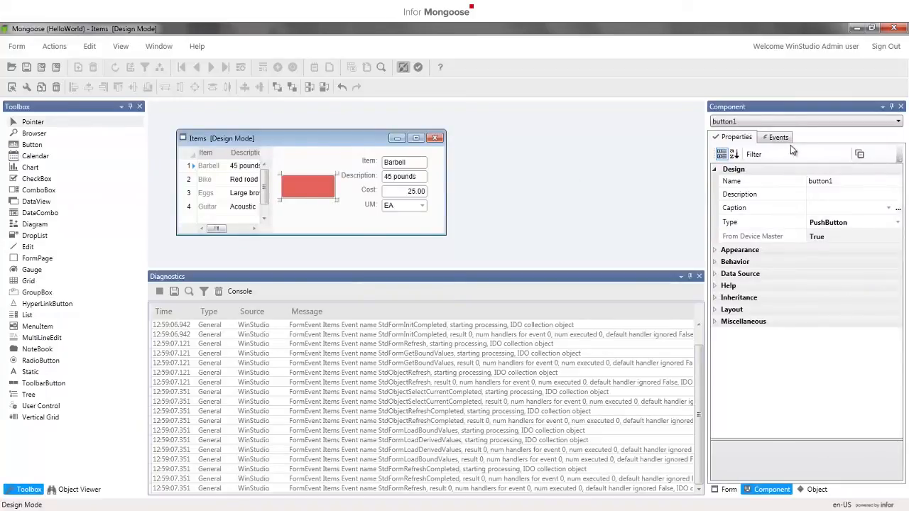
Set button1's Primary event to StdFormRefresh on the Events tab.
click(778, 137)
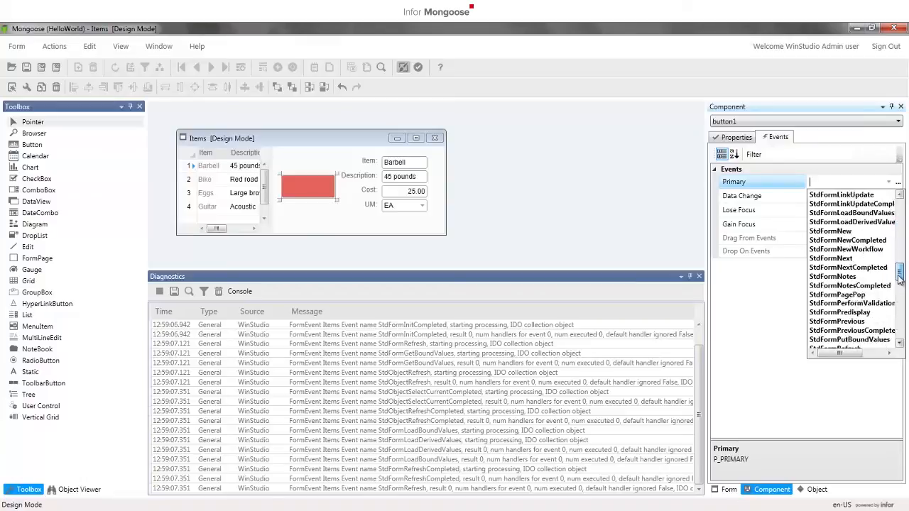
scroll(down, 3)
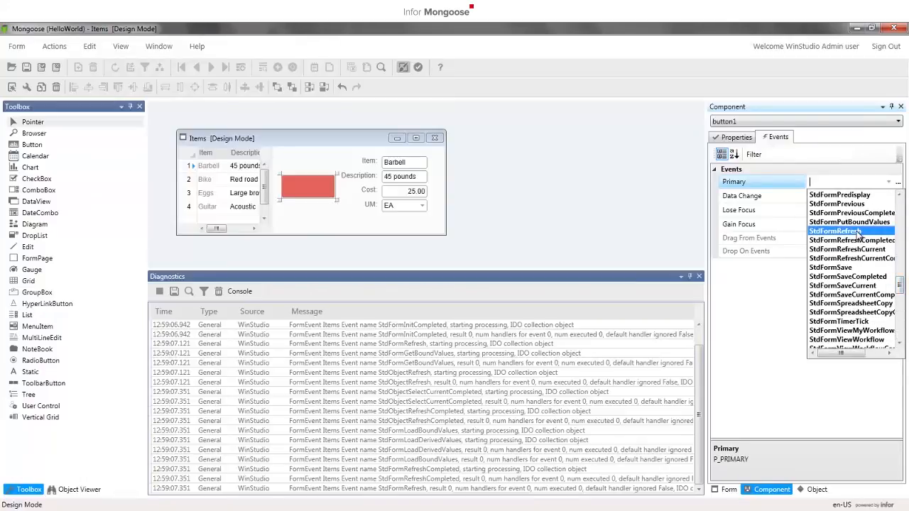
click(838, 231)
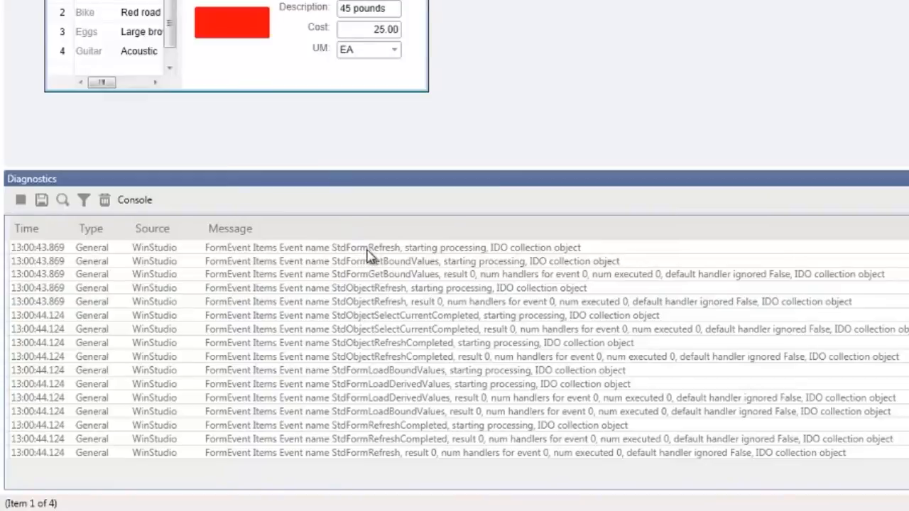
mouse_move(344, 249)
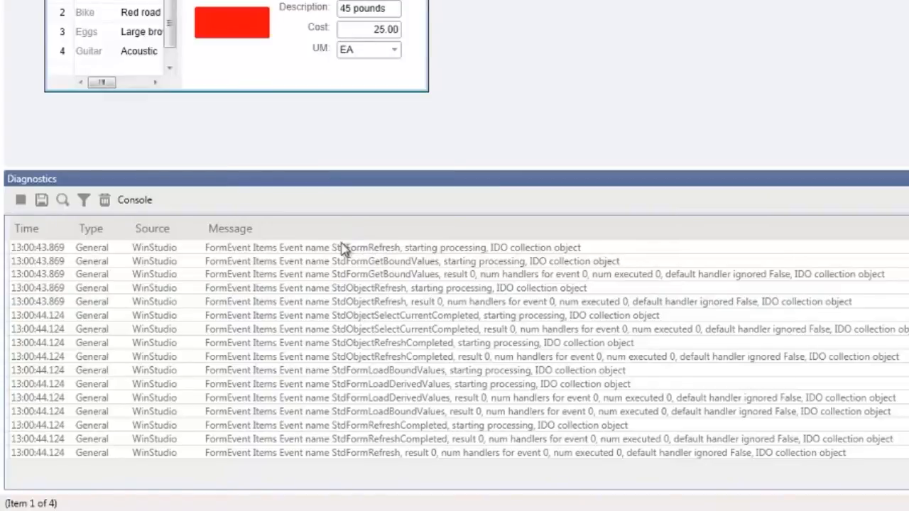
Press button1 on the running Items form to log a new StdFormRefresh run.
click(104, 200)
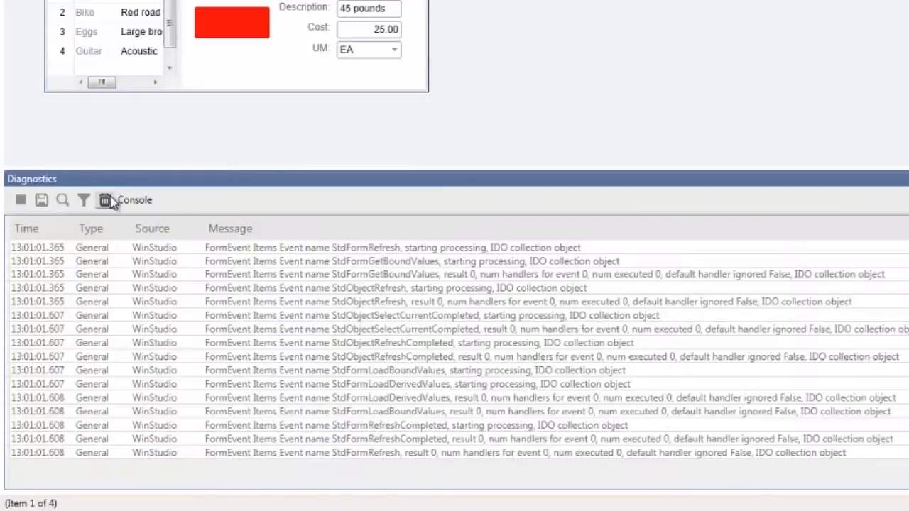
mouse_move(384, 258)
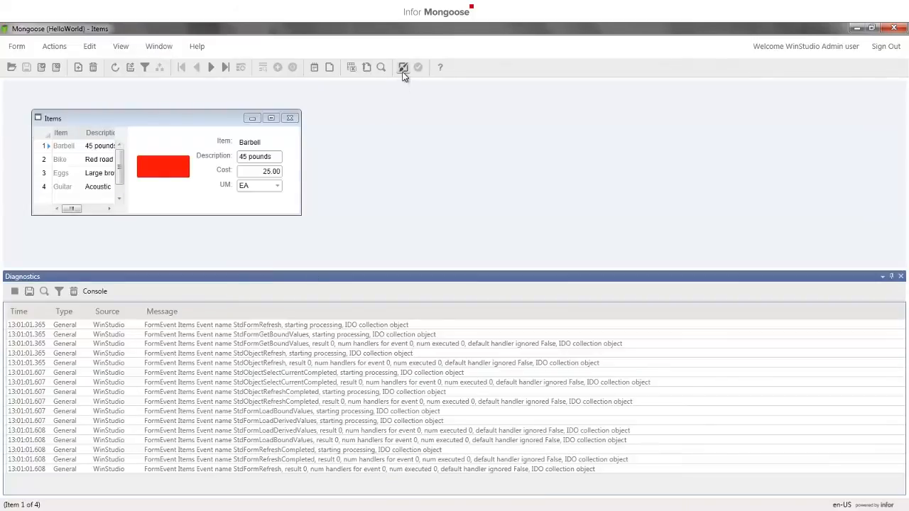
Return to Design Mode and start a new form event handler.
click(403, 67)
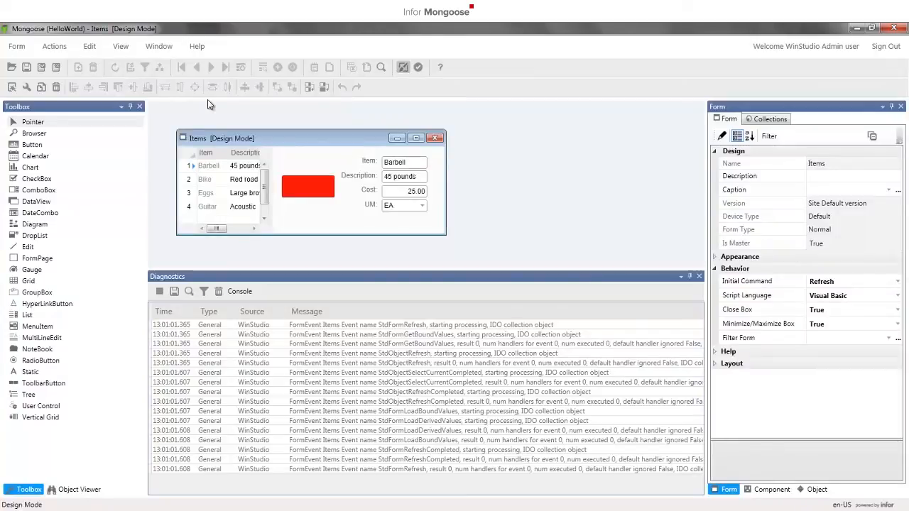
click(89, 46)
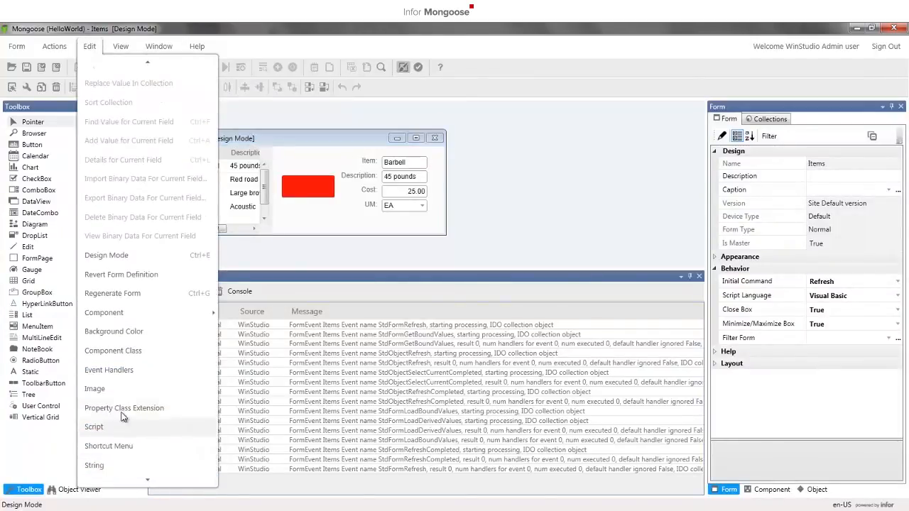
click(108, 370)
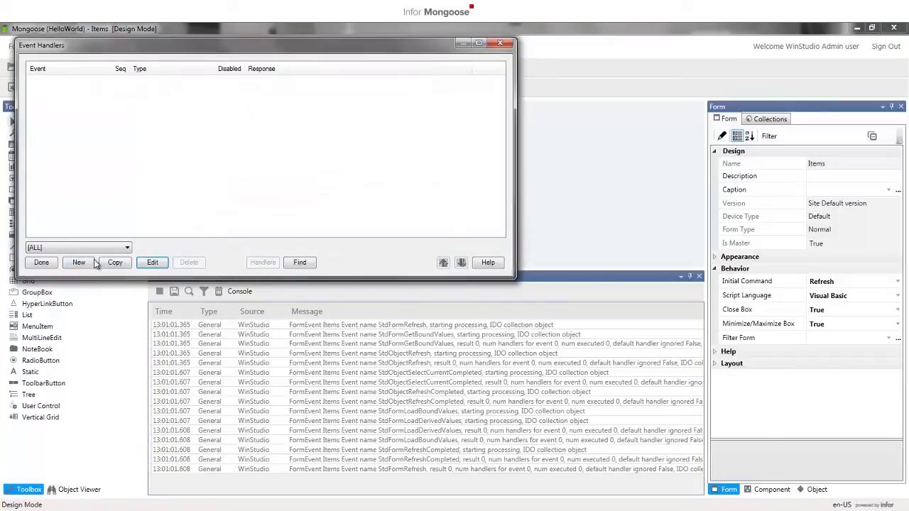
click(78, 263)
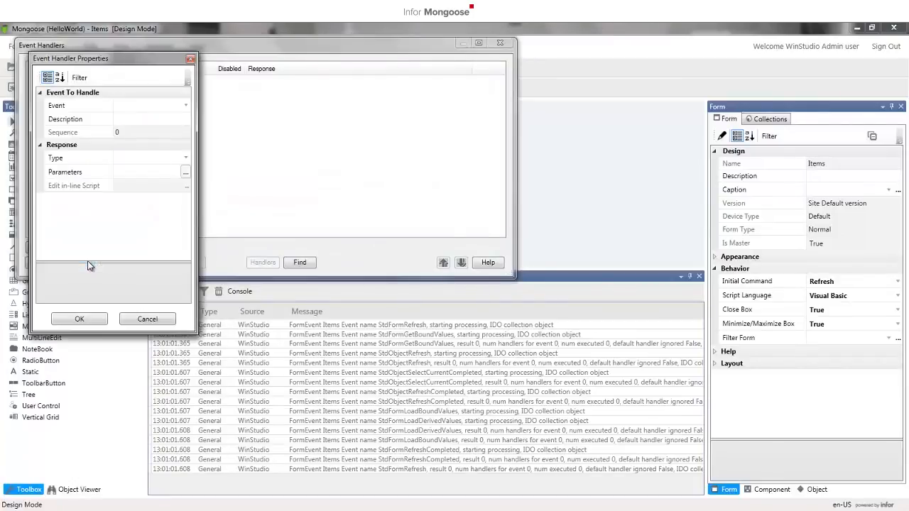
mouse_move(160, 227)
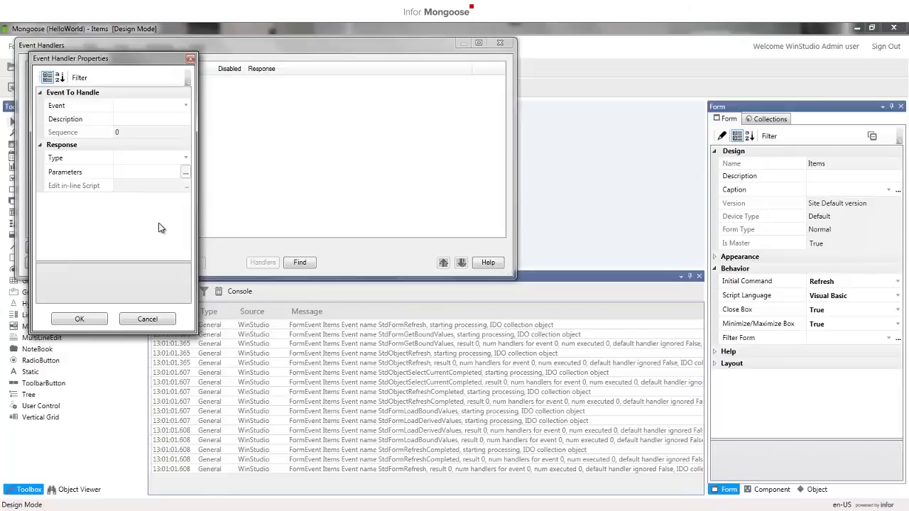
mouse_move(180, 148)
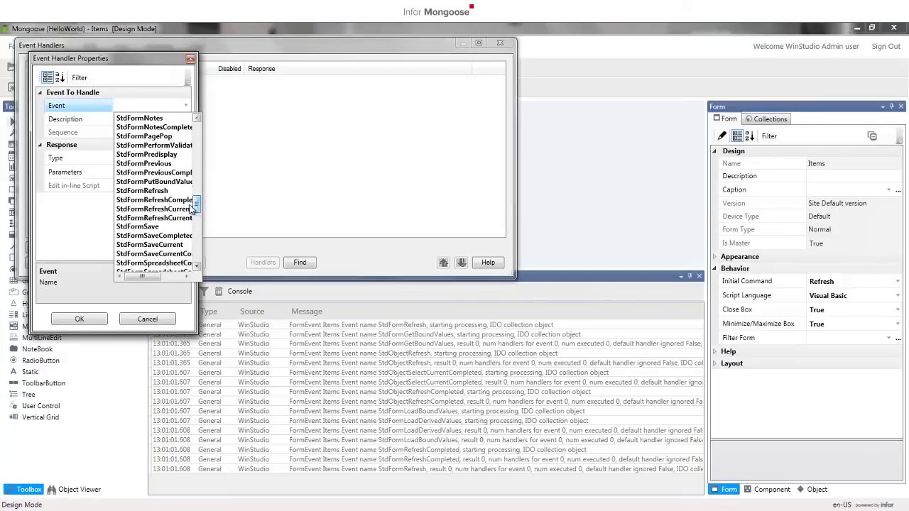
Handle StdFormRefreshCompleted with Set Values SUCCESSMESSAGE(Hello World), save it, and close the list.
click(154, 208)
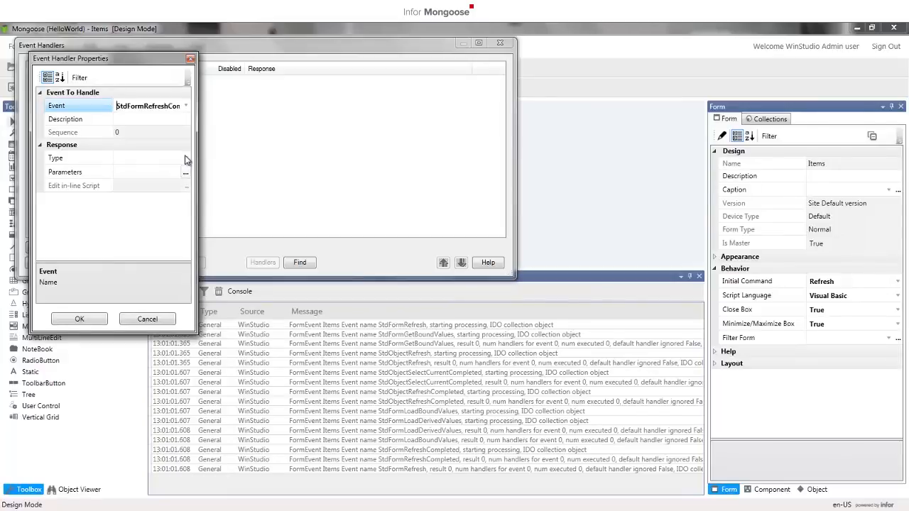
click(186, 158)
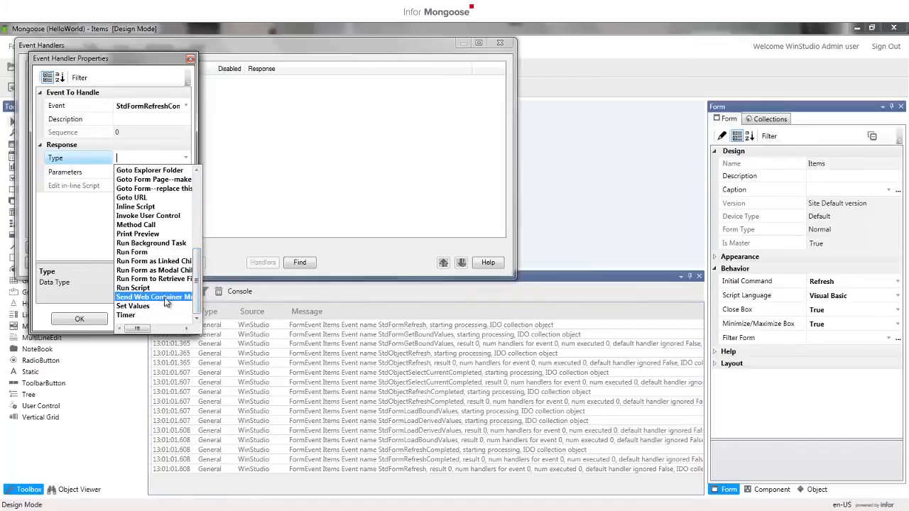
click(133, 306)
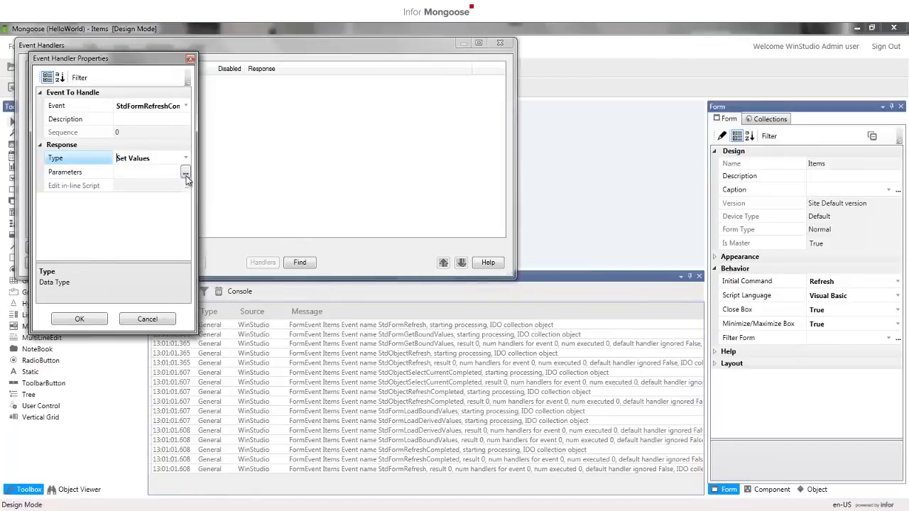
click(185, 171)
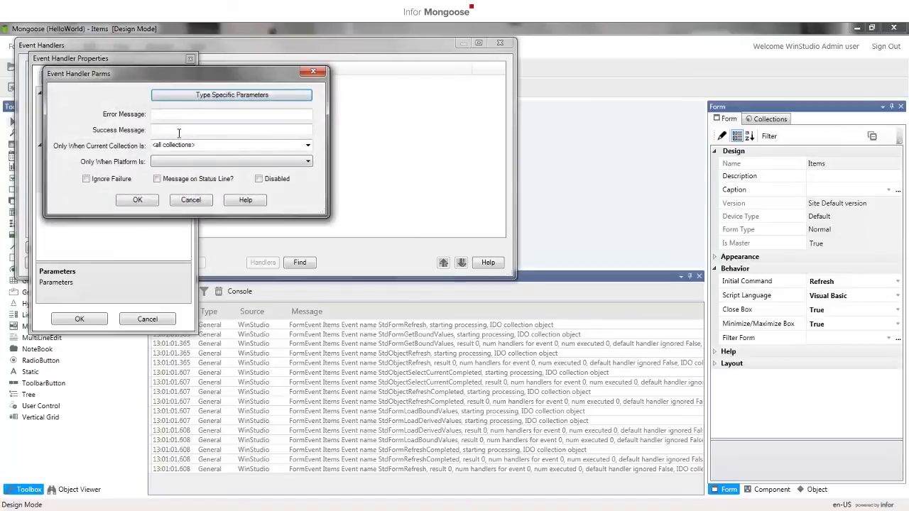
text(Hello)
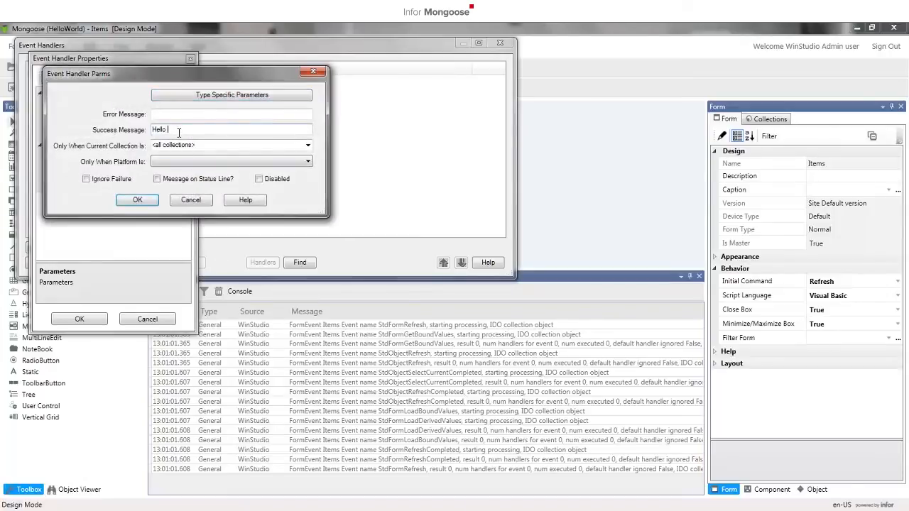
text(World)
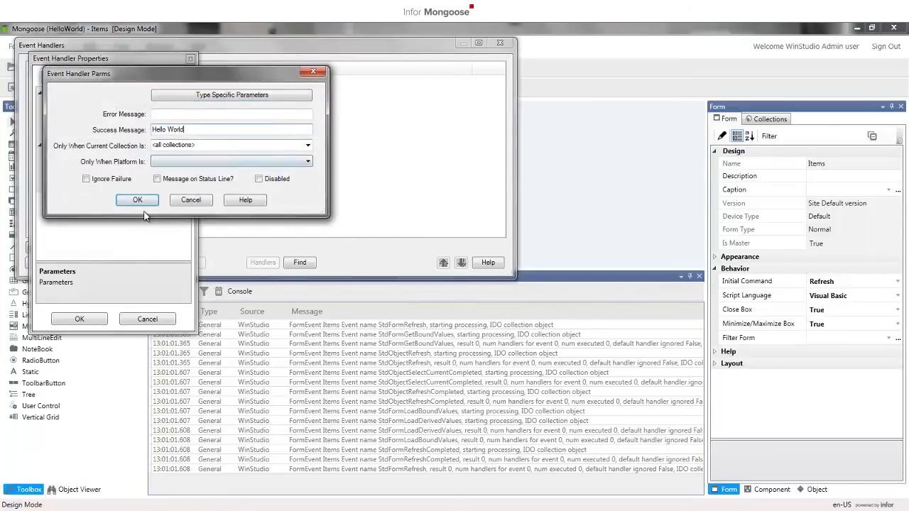
click(137, 199)
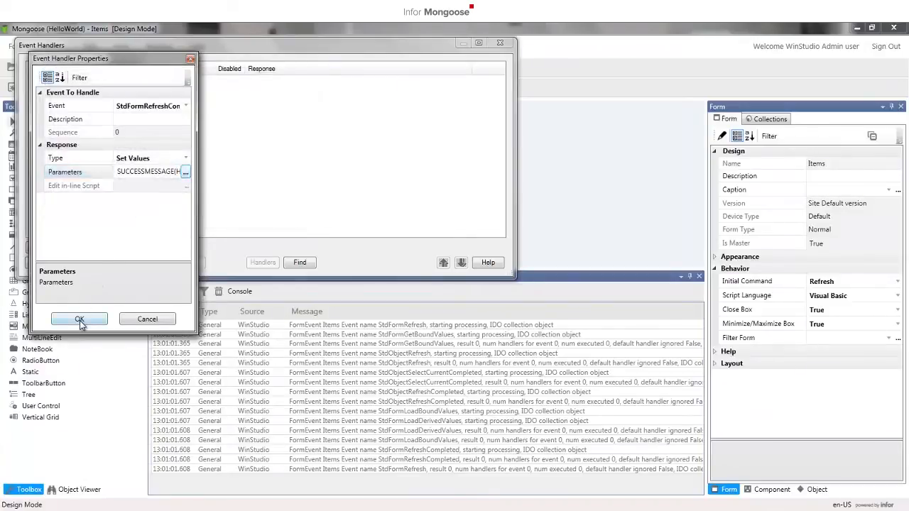
click(79, 319)
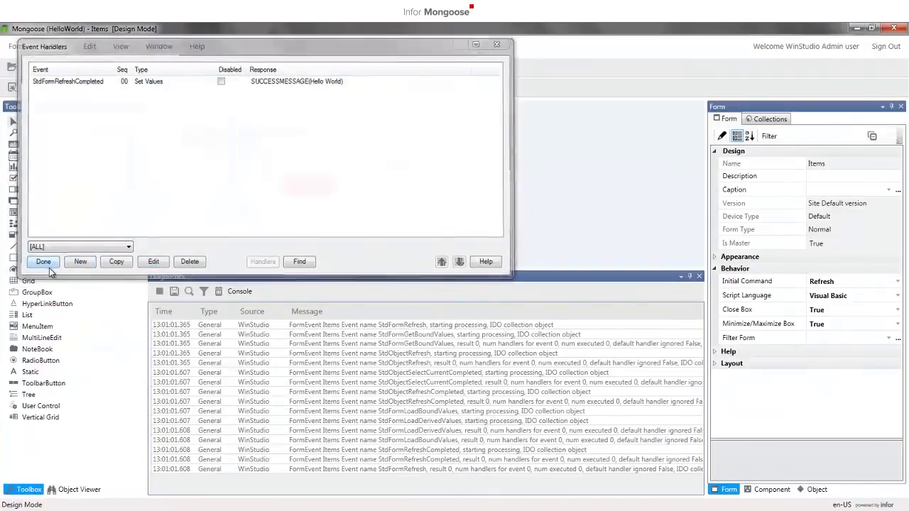
click(43, 261)
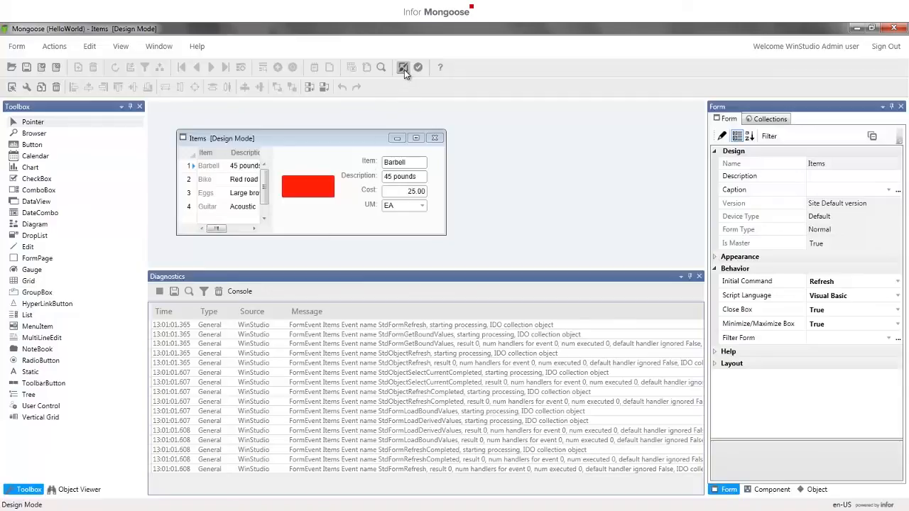
Exit Design Mode and dismiss the Hello World message after each refresh.
click(403, 67)
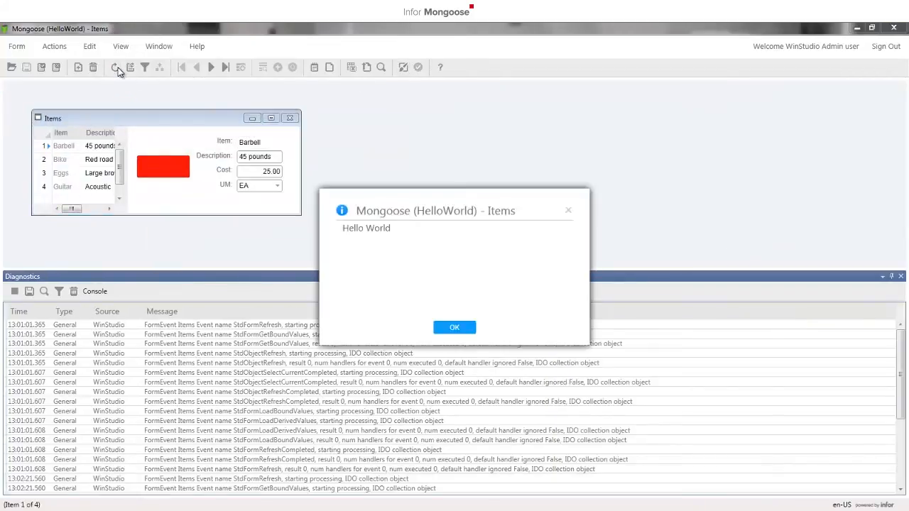
mouse_move(454, 328)
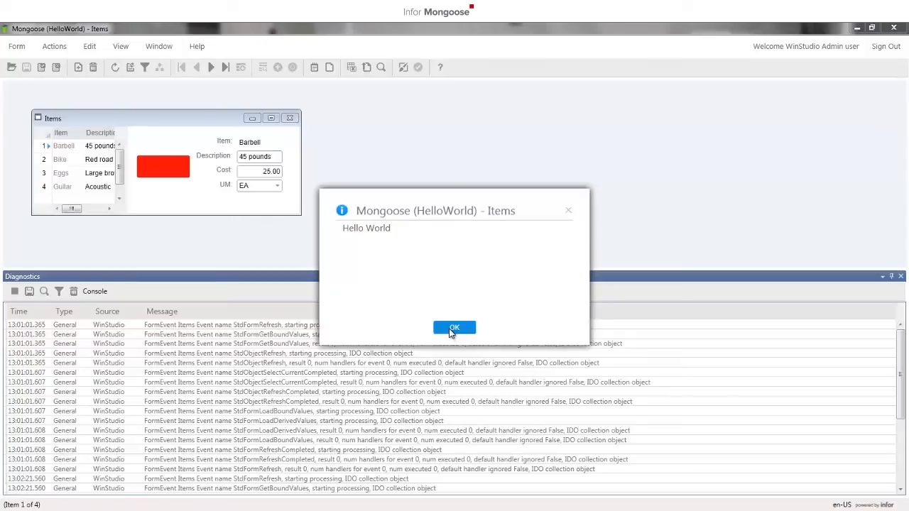
click(453, 328)
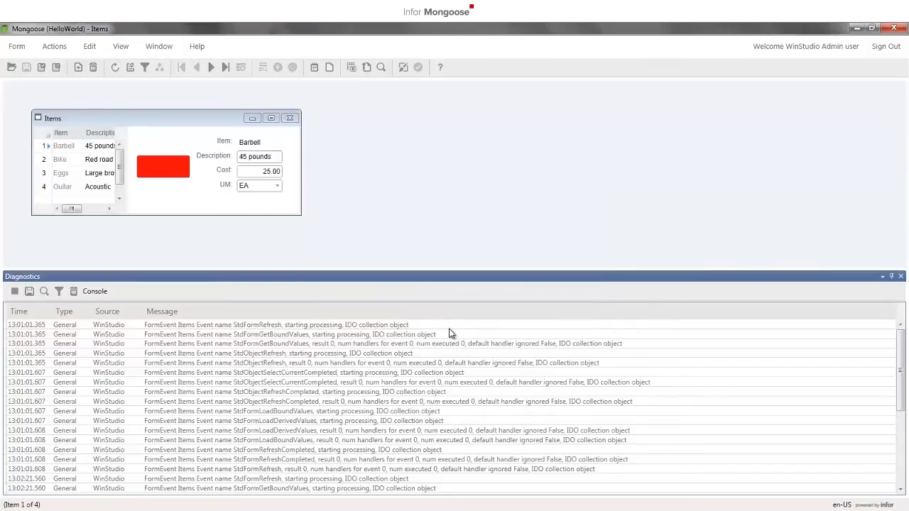
mouse_move(192, 173)
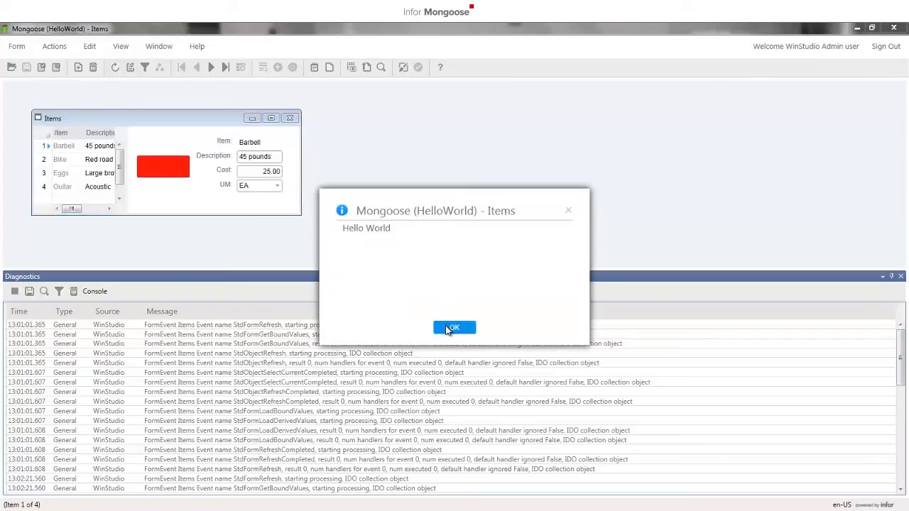
click(454, 328)
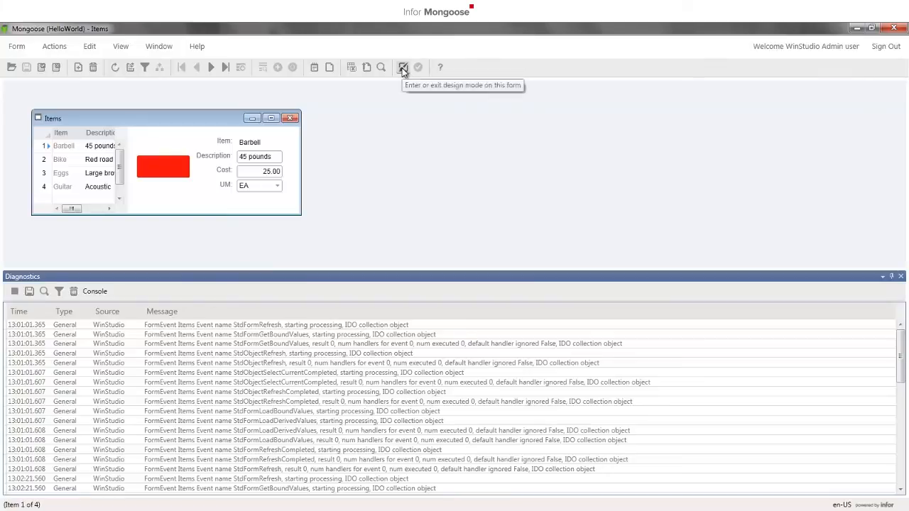
Re-enter Design Mode and open the StdFormRefreshCompleted handler's Set Variable Values editor.
click(402, 66)
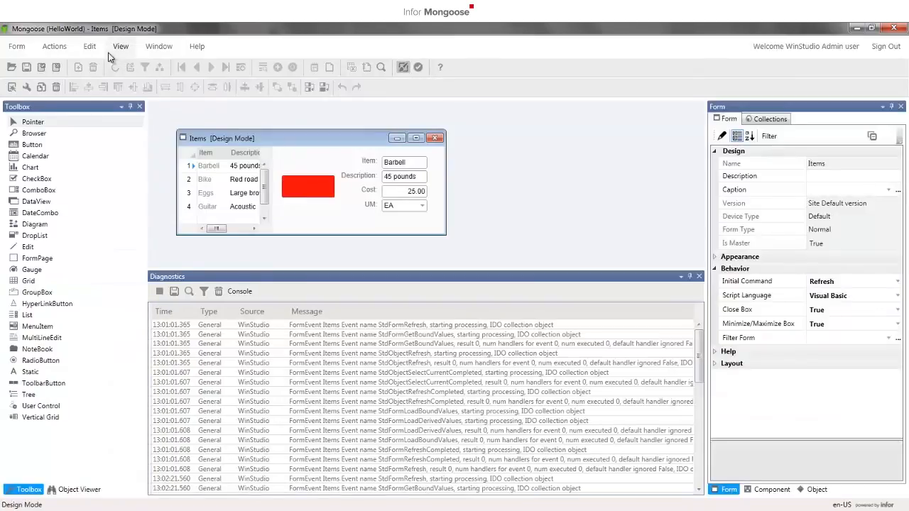
click(90, 45)
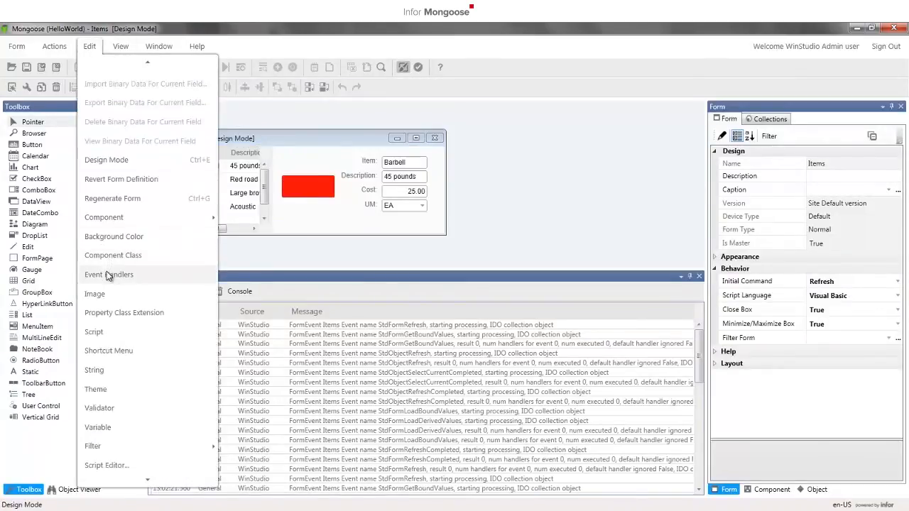
click(109, 274)
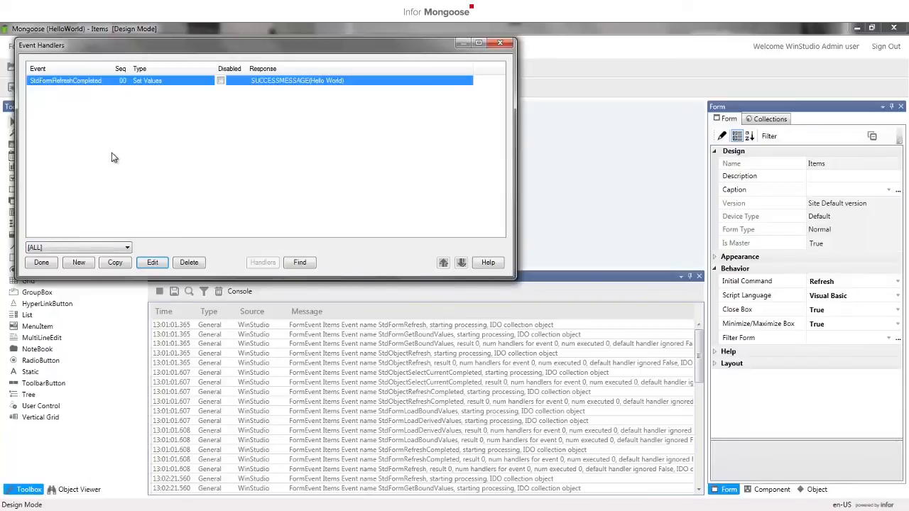
click(152, 262)
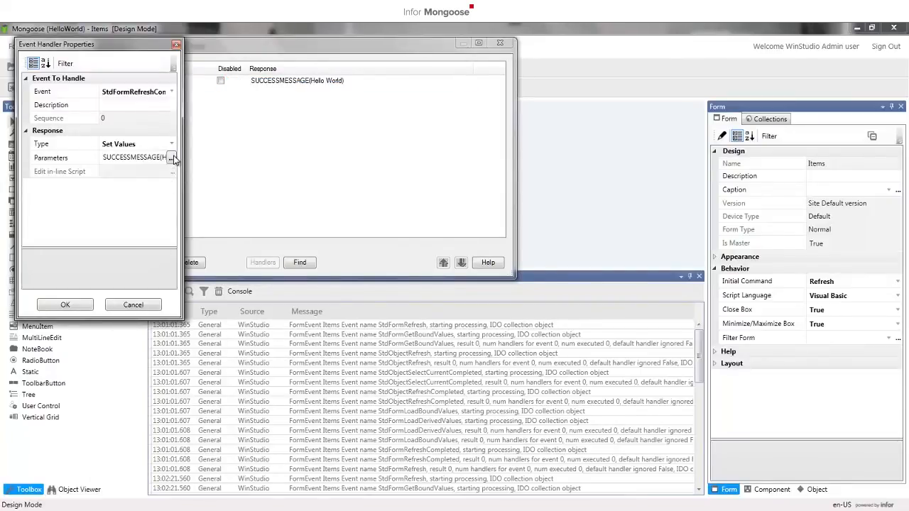
click(172, 157)
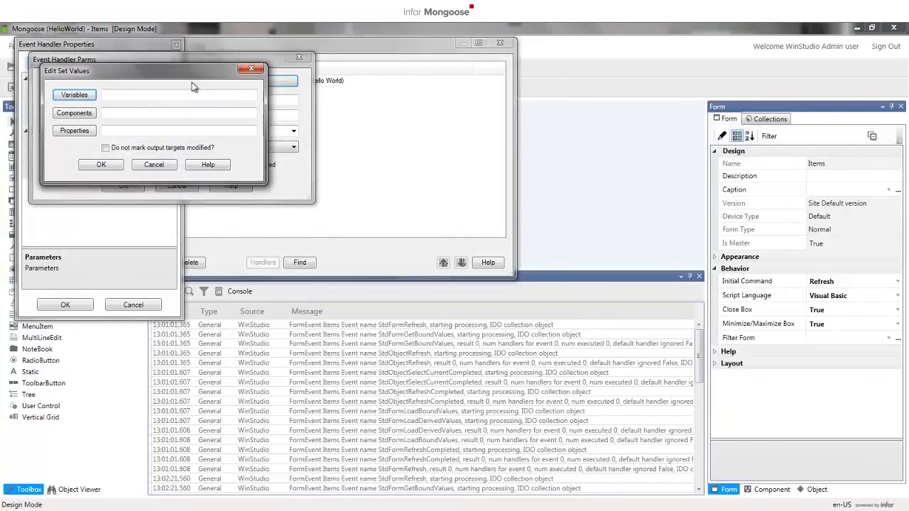
click(74, 93)
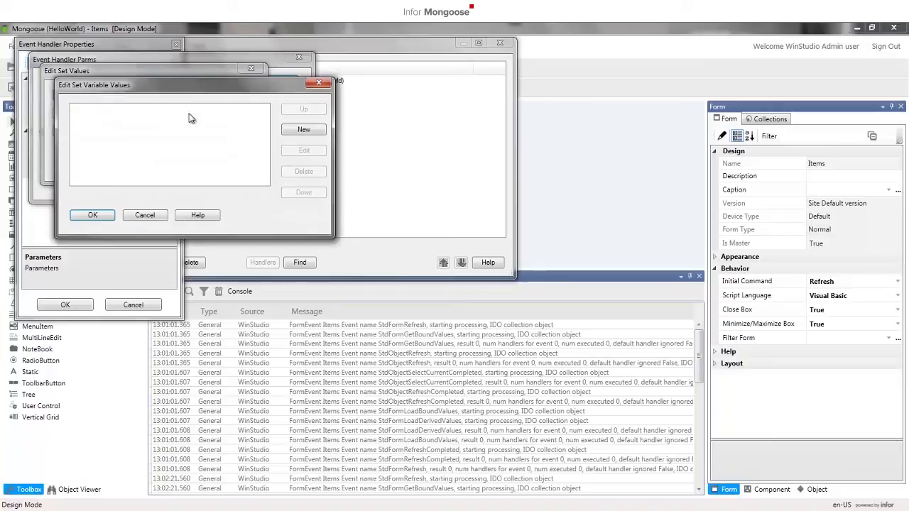
mouse_move(218, 141)
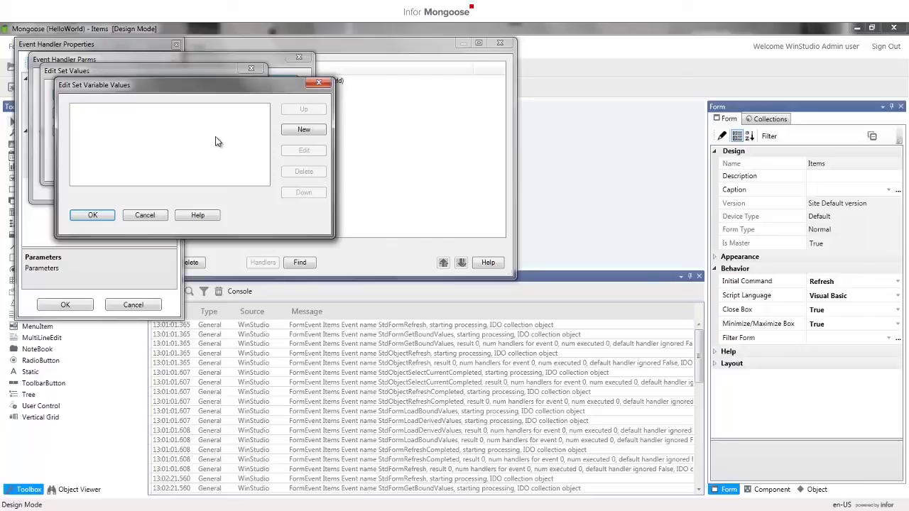
Add an assignment of variable test to P(Description) and confirm all handler dialogs.
click(304, 129)
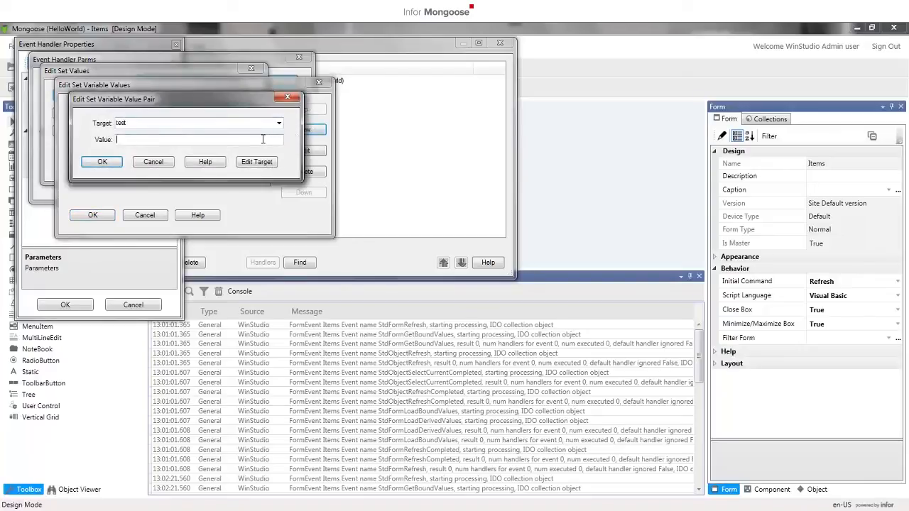
text(P0)
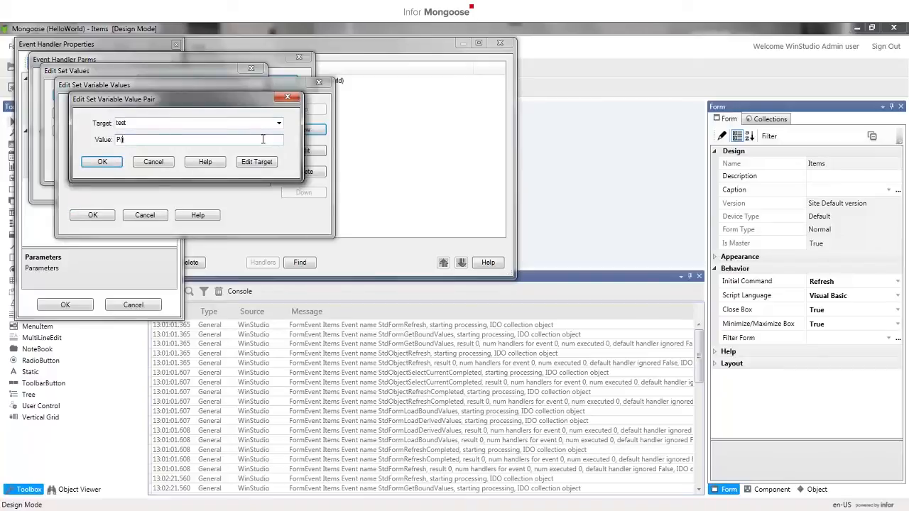
text((Description))
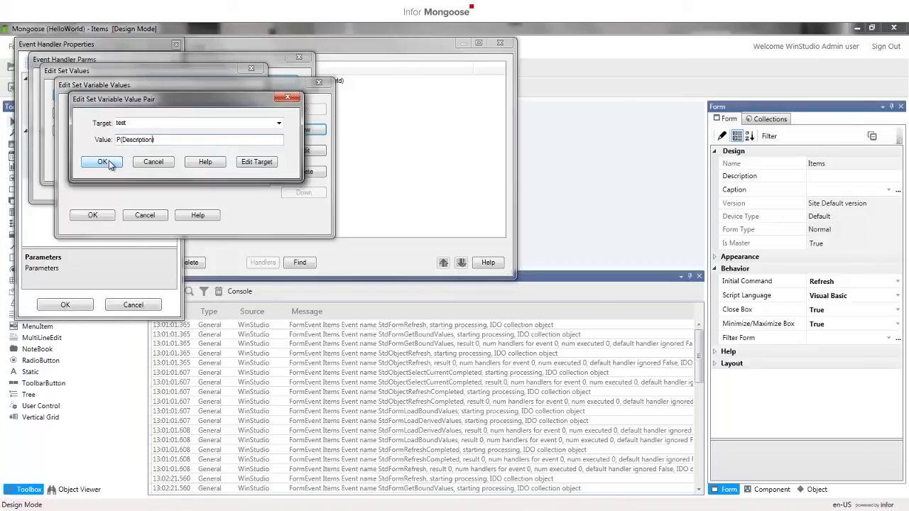
click(102, 162)
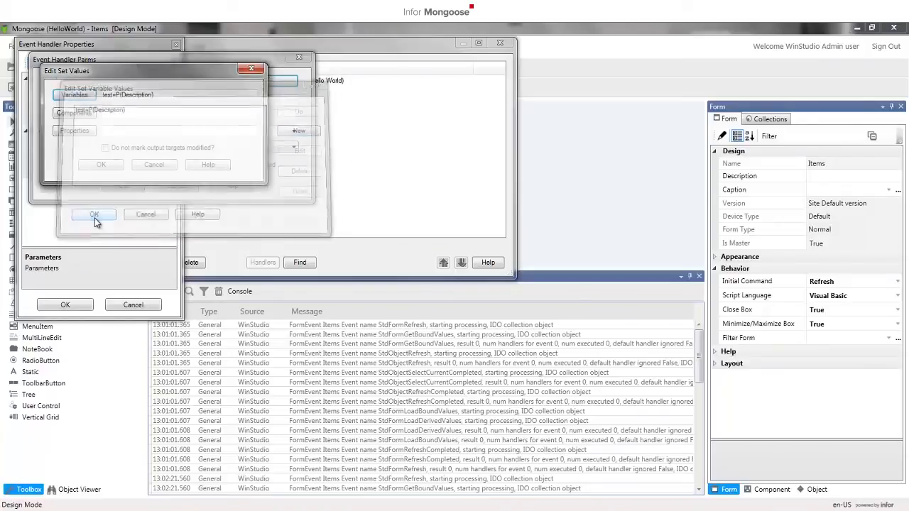
click(93, 214)
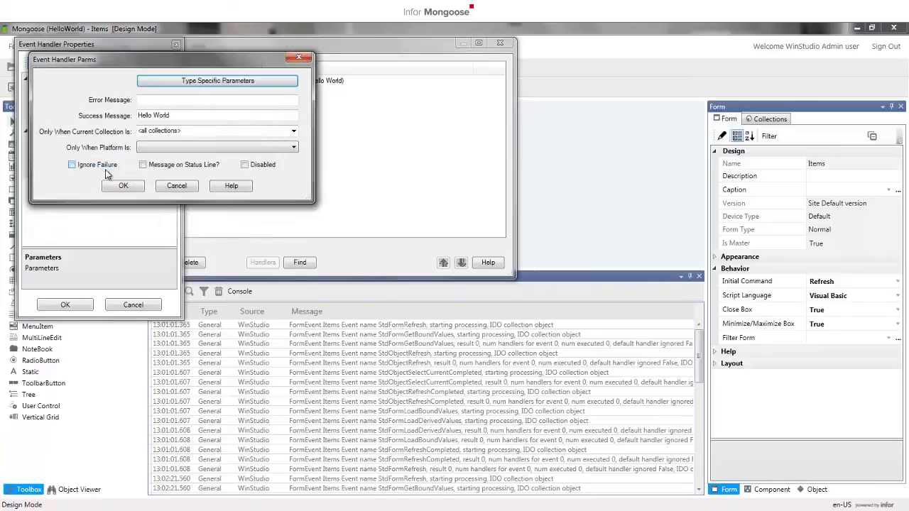
click(122, 185)
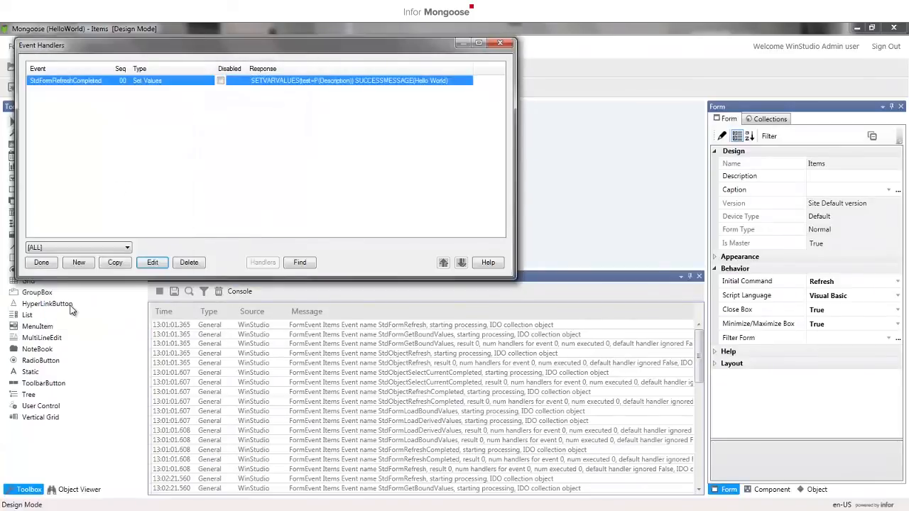
Close Event Handlers, refresh the running form, dismiss Hello World, and re-enter Design Mode.
click(41, 262)
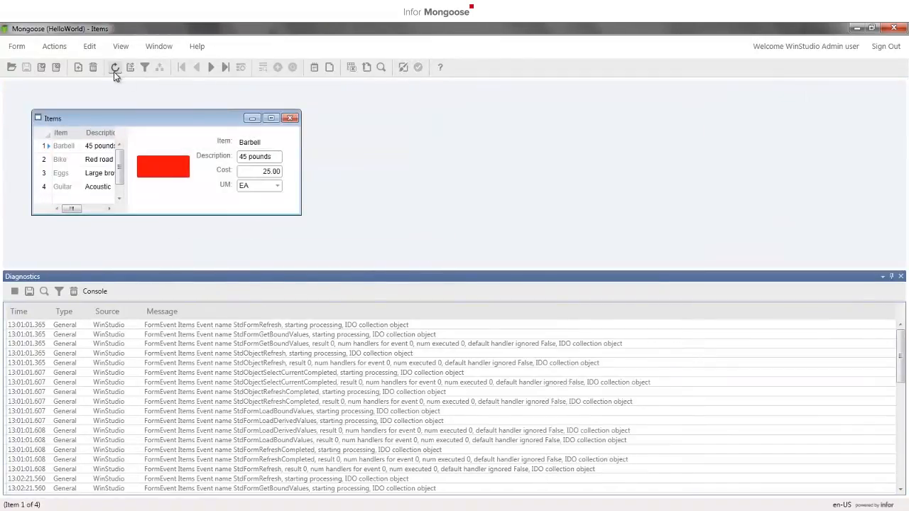
click(114, 66)
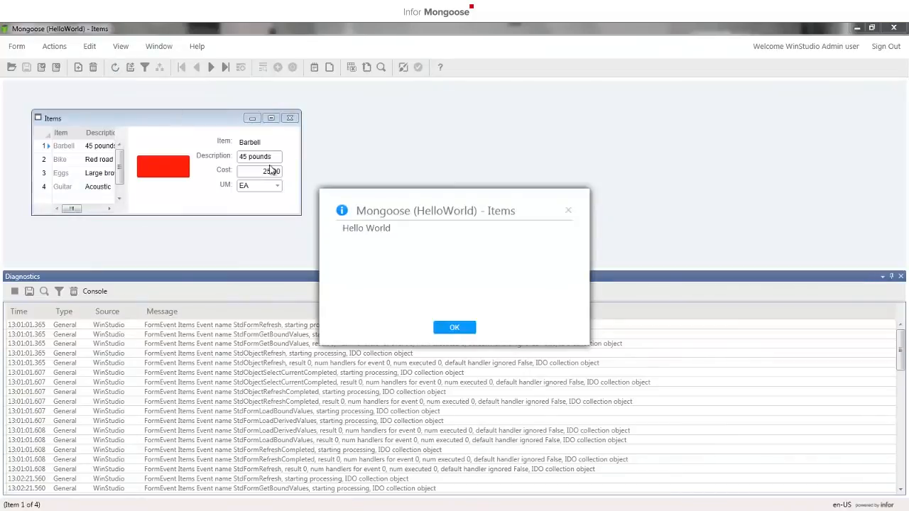
click(454, 327)
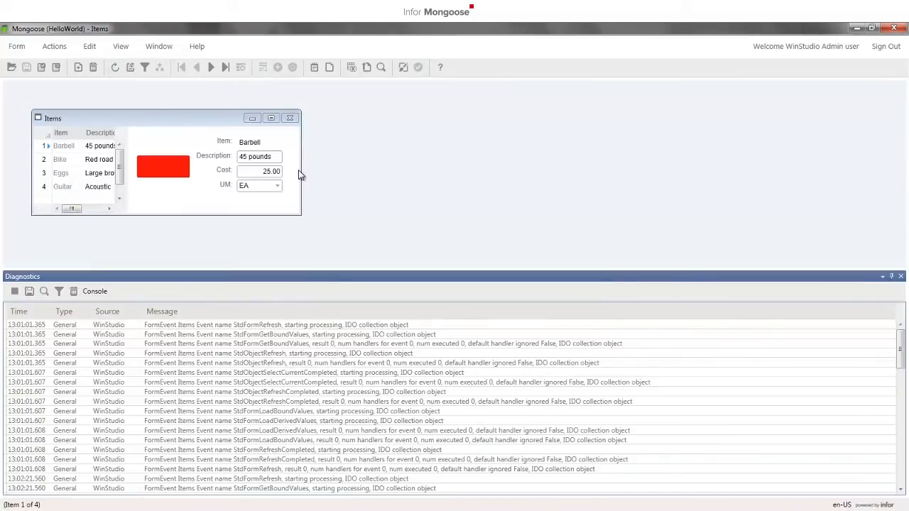
click(403, 67)
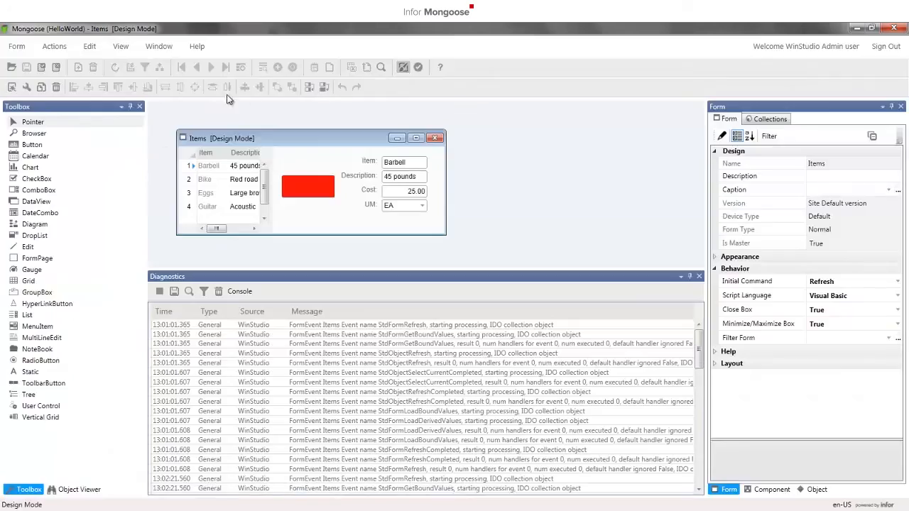
click(89, 46)
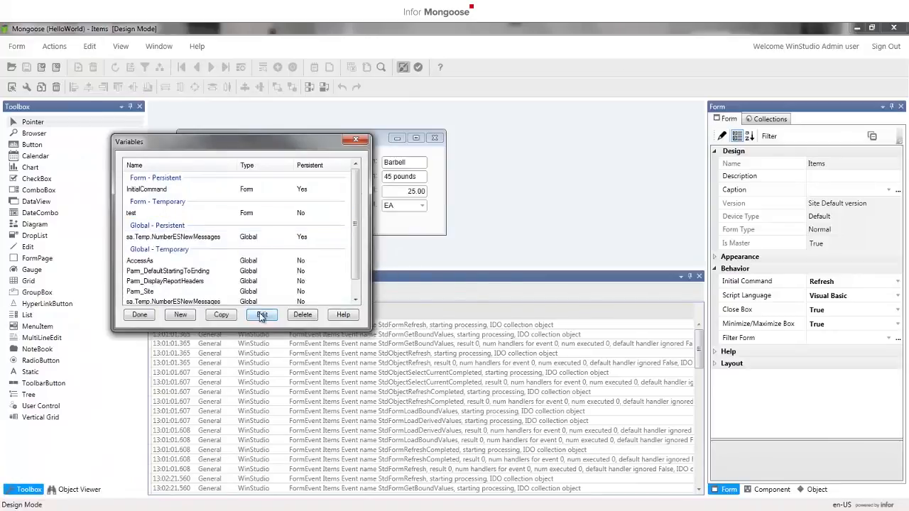
click(261, 315)
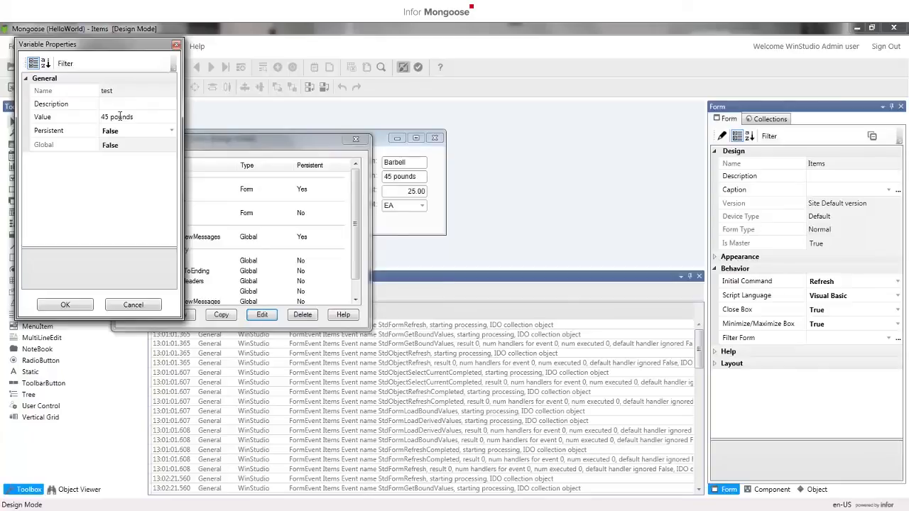
click(64, 304)
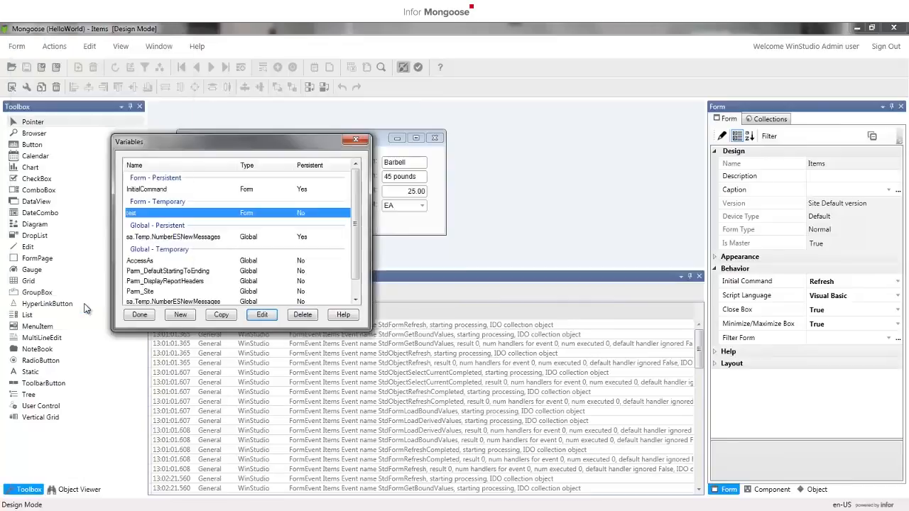
click(140, 315)
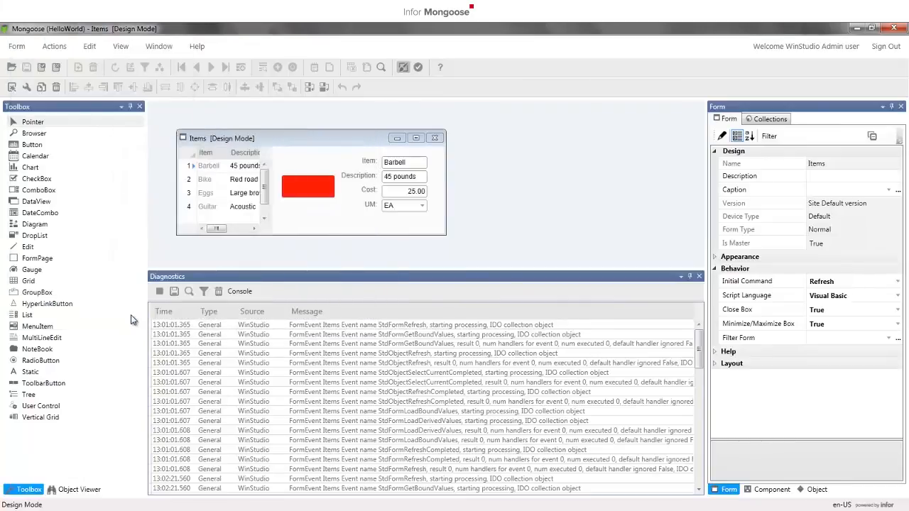
mouse_move(39, 256)
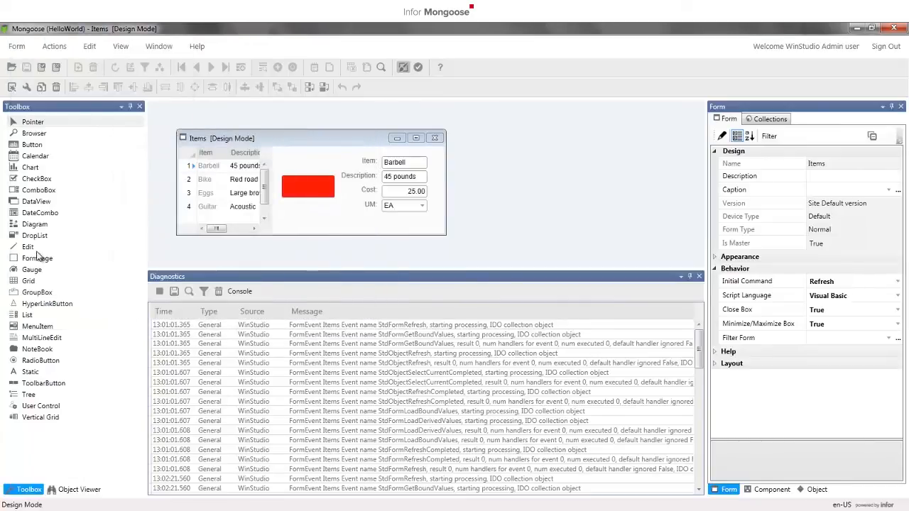
Place an Edit component below the red button with its Binding set to Variable 'test'.
click(27, 246)
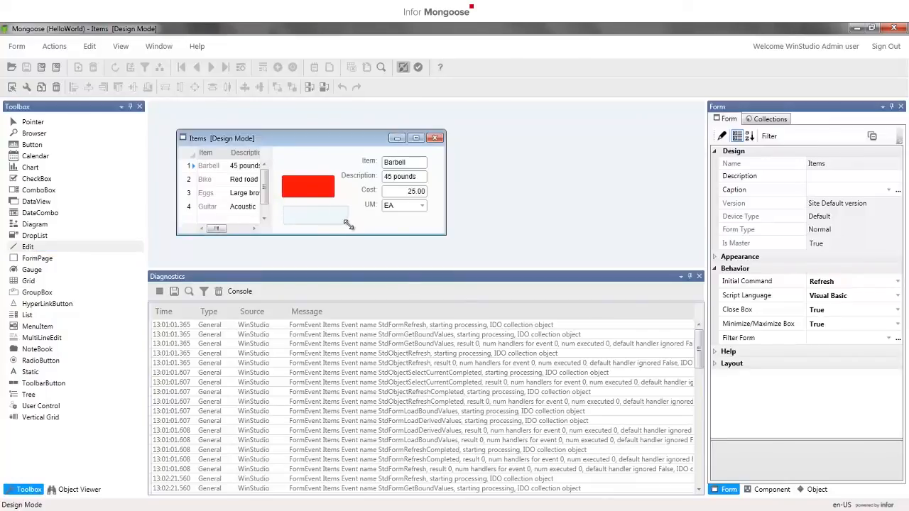
click(317, 216)
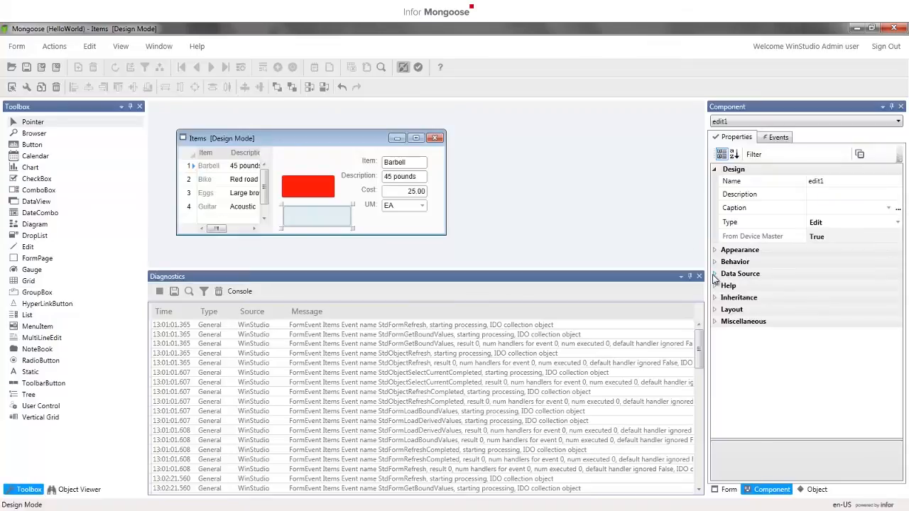
click(715, 273)
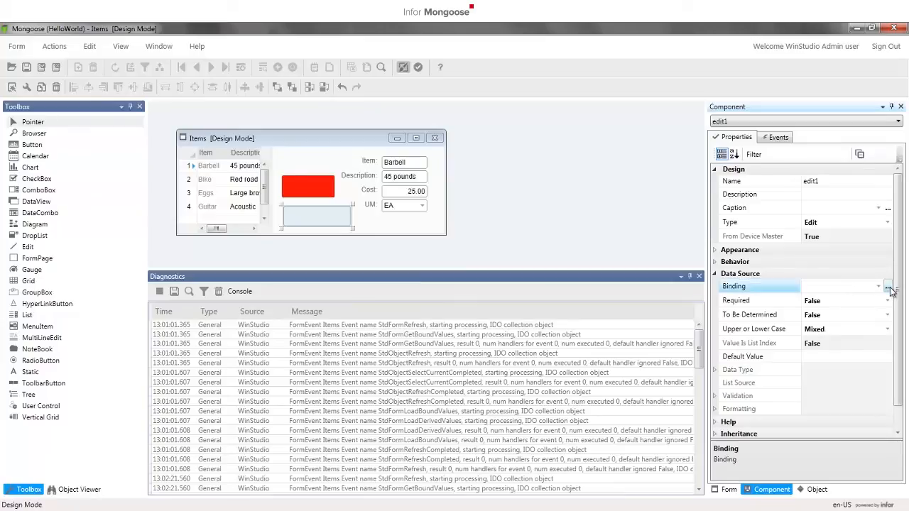
click(888, 286)
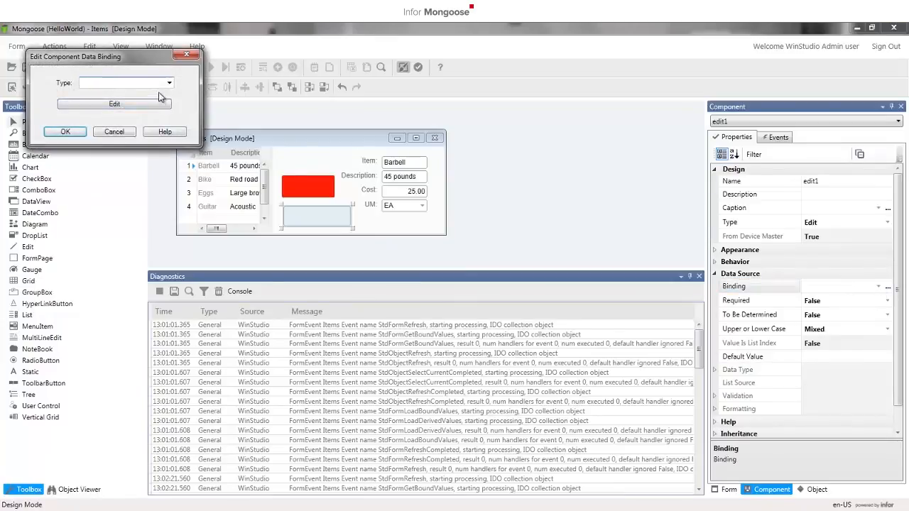
click(169, 83)
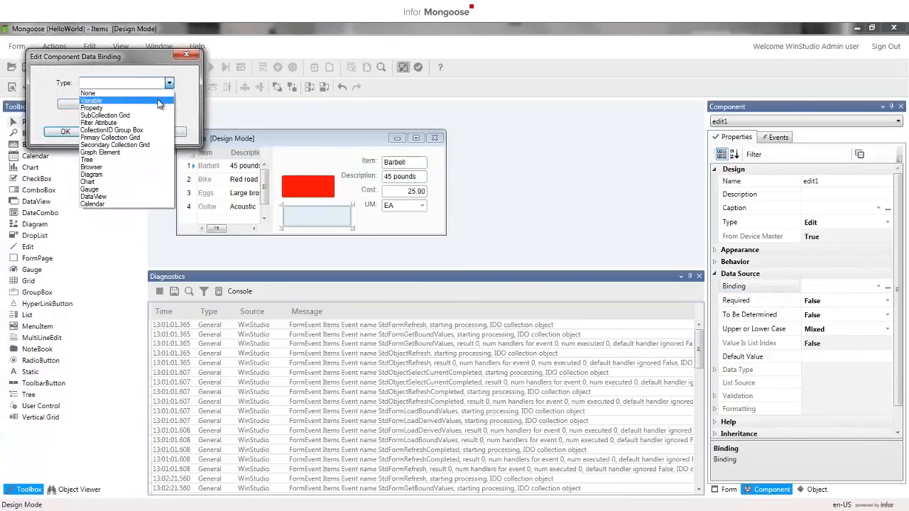
click(91, 100)
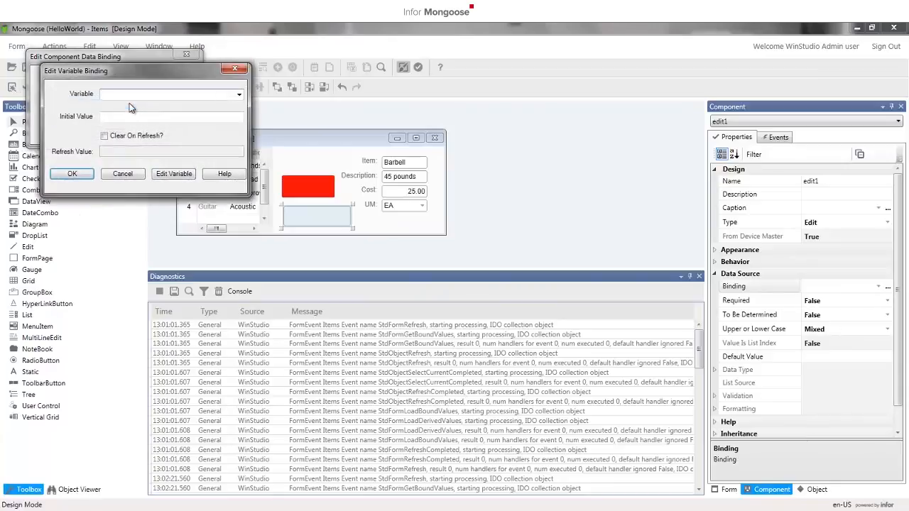
click(239, 94)
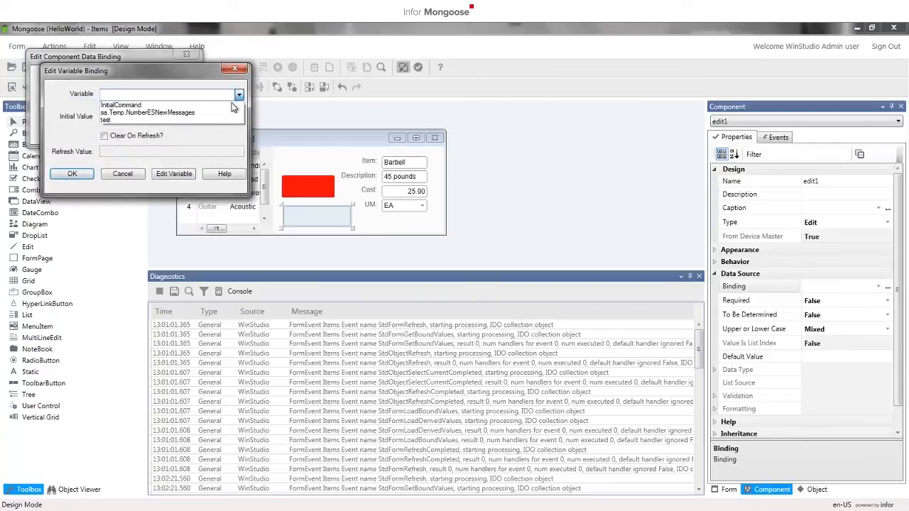
click(105, 120)
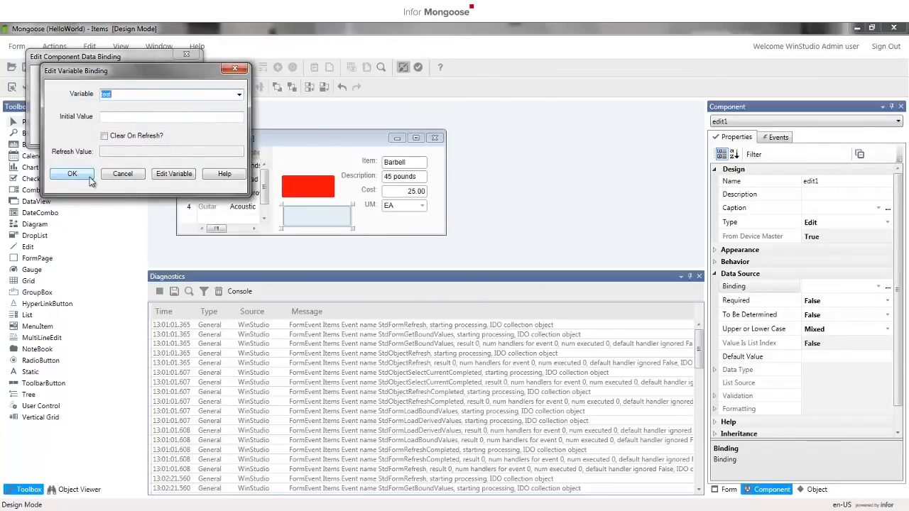
click(72, 174)
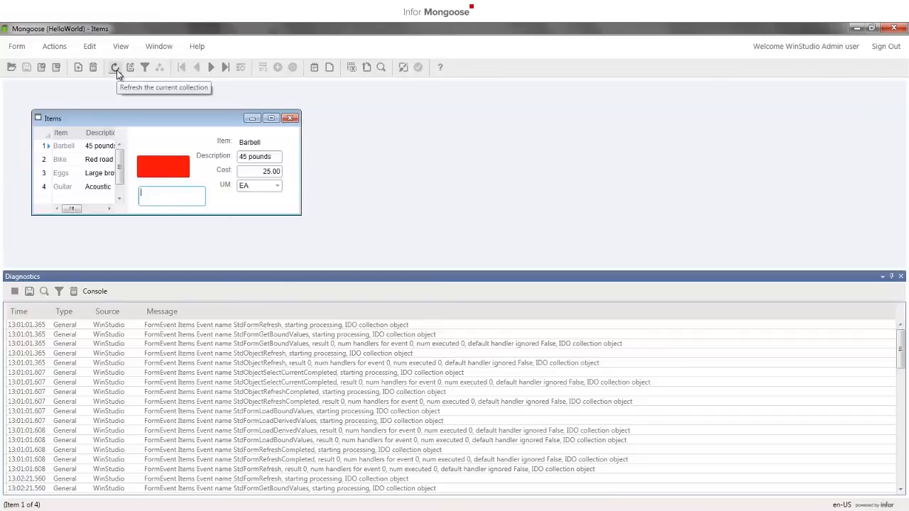
Refresh the Items form and dismiss the Hello World message, showing 45 pounds.
click(163, 165)
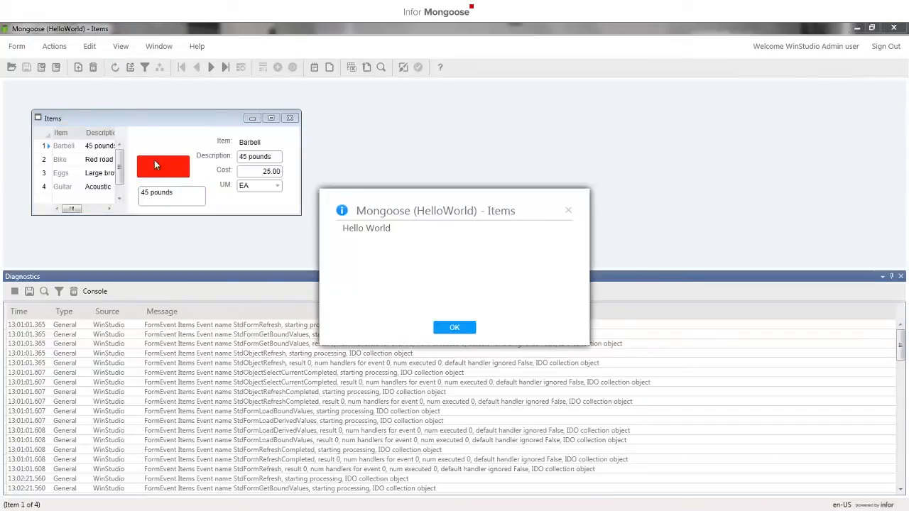
mouse_move(166, 201)
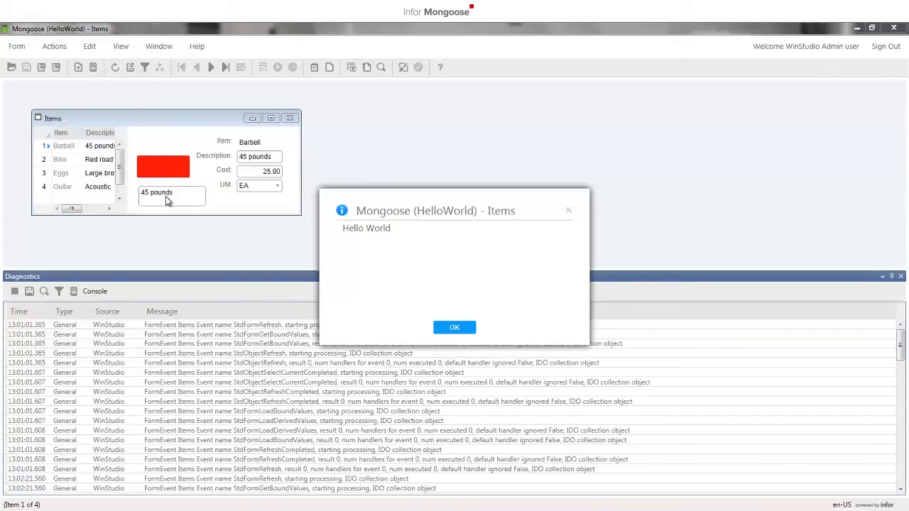
click(454, 328)
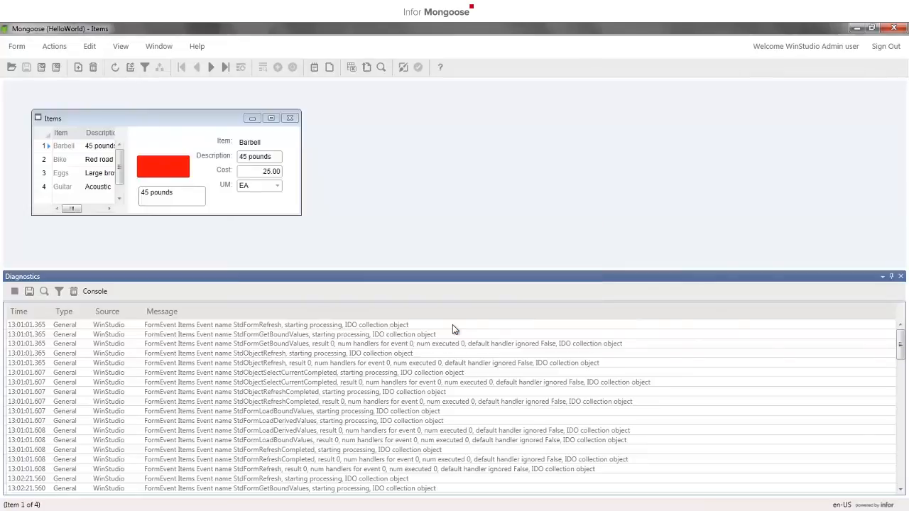
mouse_move(199, 200)
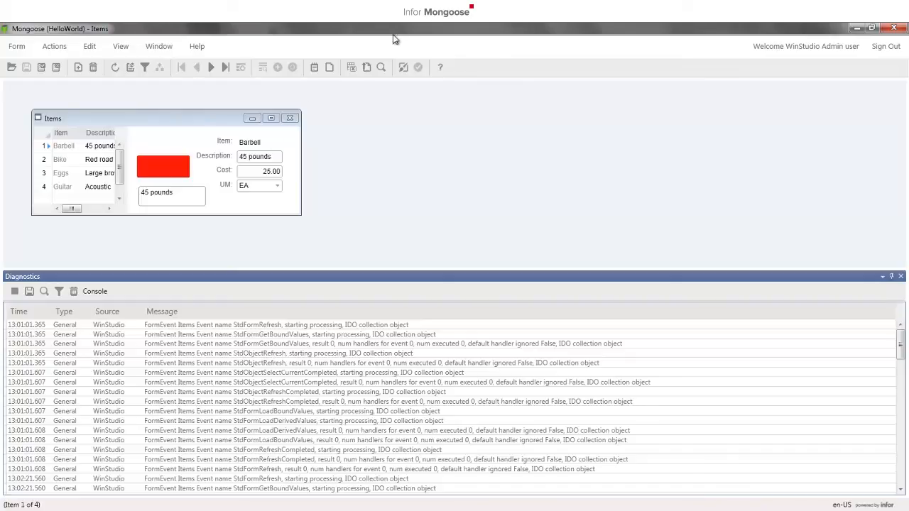
In Design Mode, enter 'Green' as button1's Primary event.
click(403, 67)
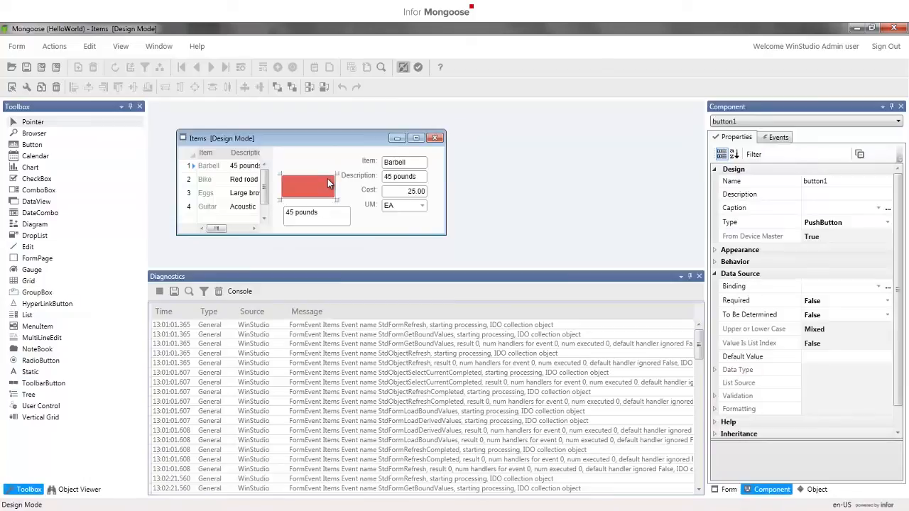
mouse_move(716, 167)
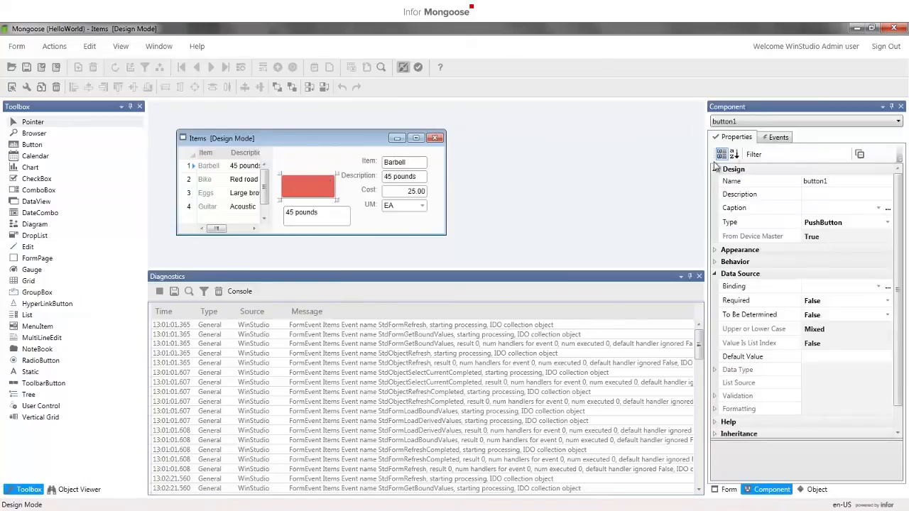
click(779, 137)
text(G)
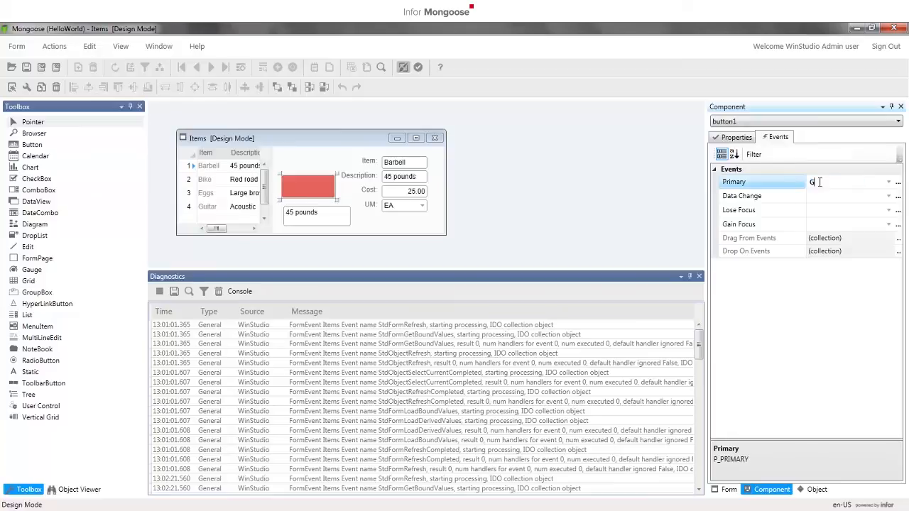
text(reen)
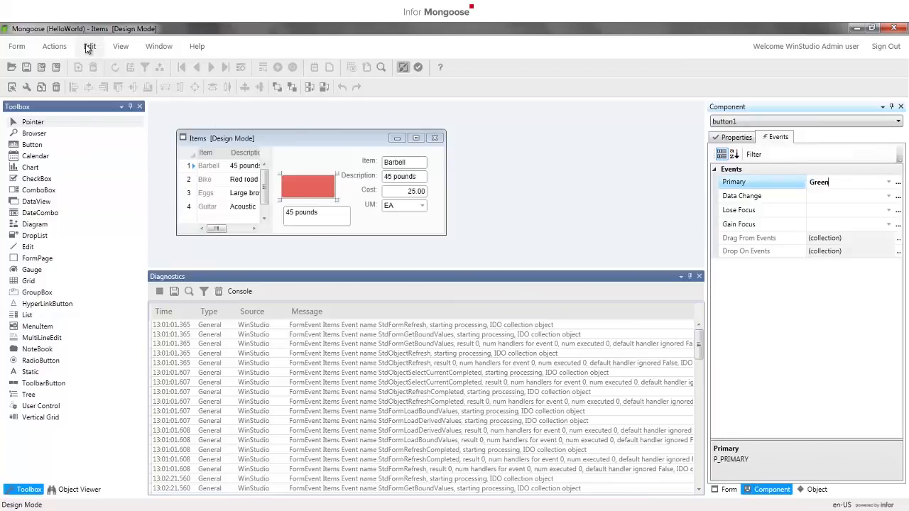
click(90, 46)
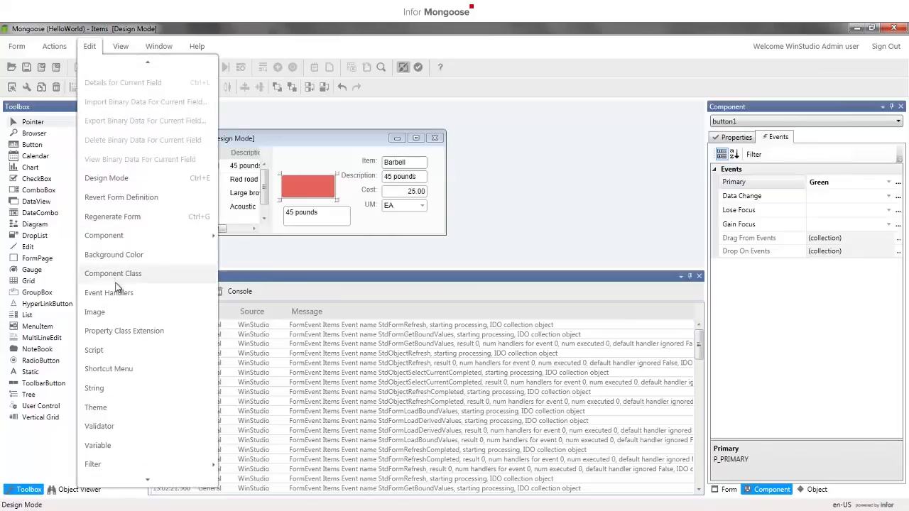
Change the Set Values handler's event from StdFormRefreshCompleted to Green and close the list.
click(108, 293)
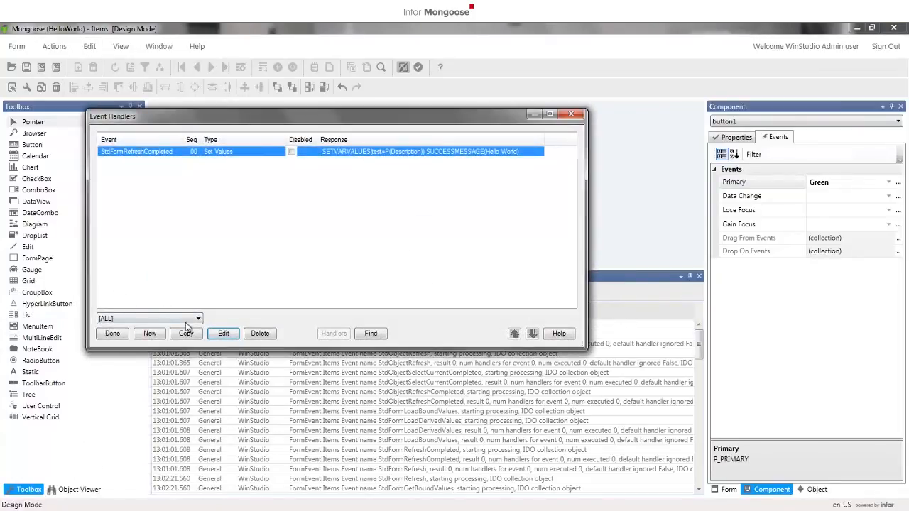
click(223, 333)
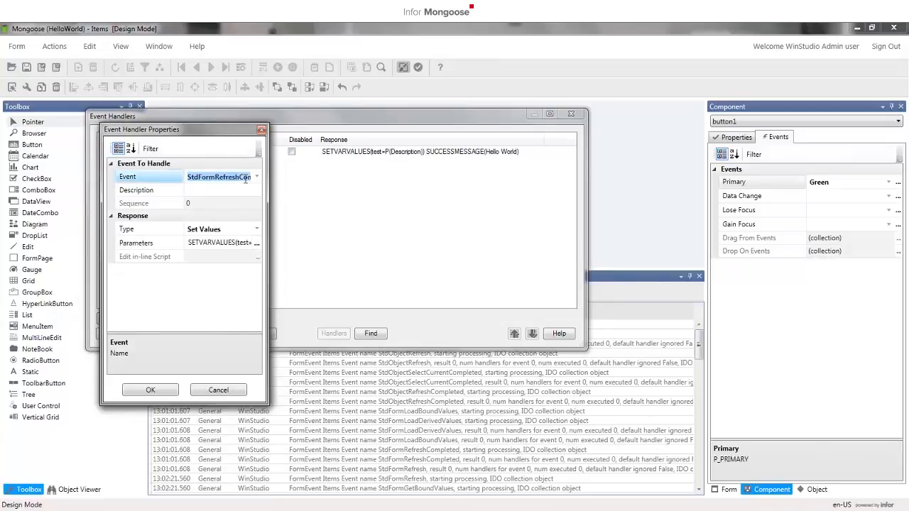
click(220, 177)
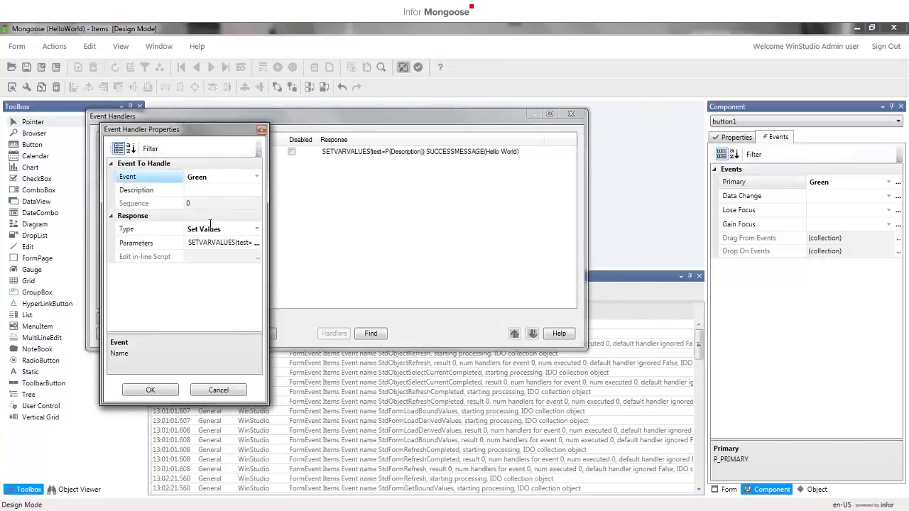
click(150, 389)
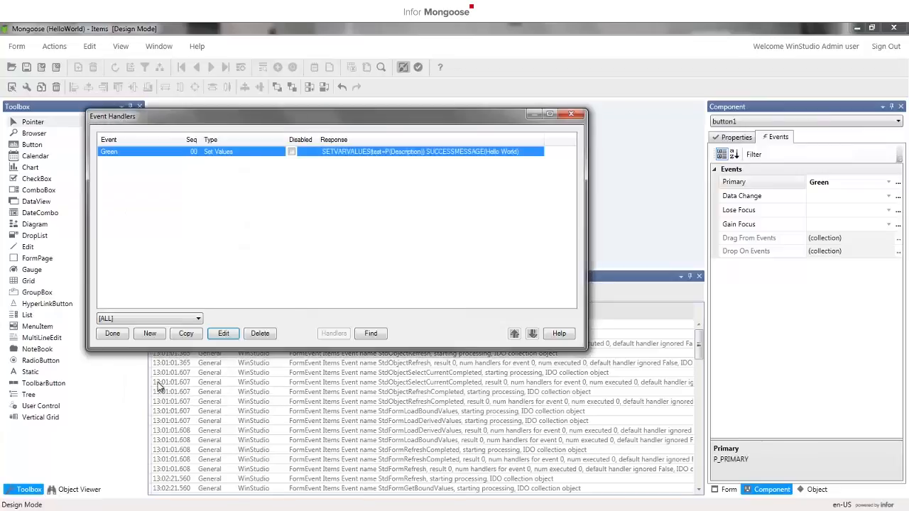
click(111, 333)
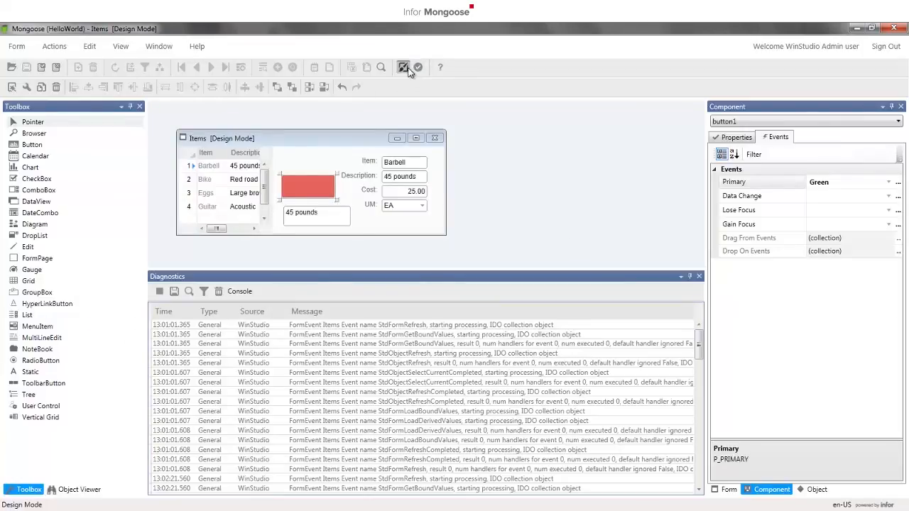
Run the form, dismiss the button's Hello World message, and scroll Diagnostics to the Green entries.
click(403, 66)
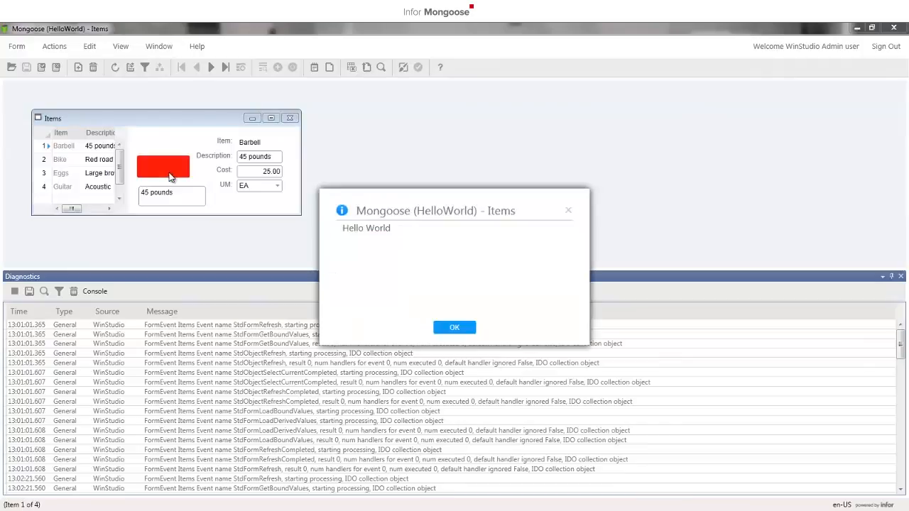
click(454, 326)
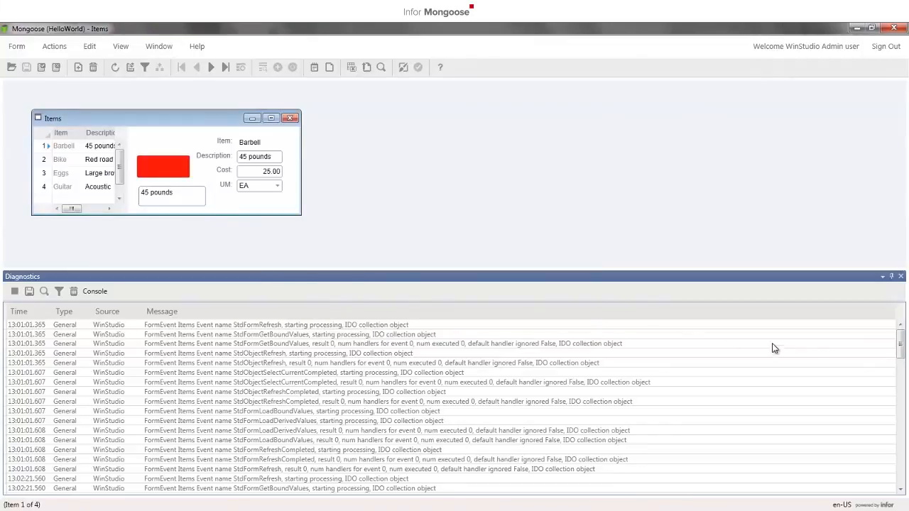
scroll(down, 3)
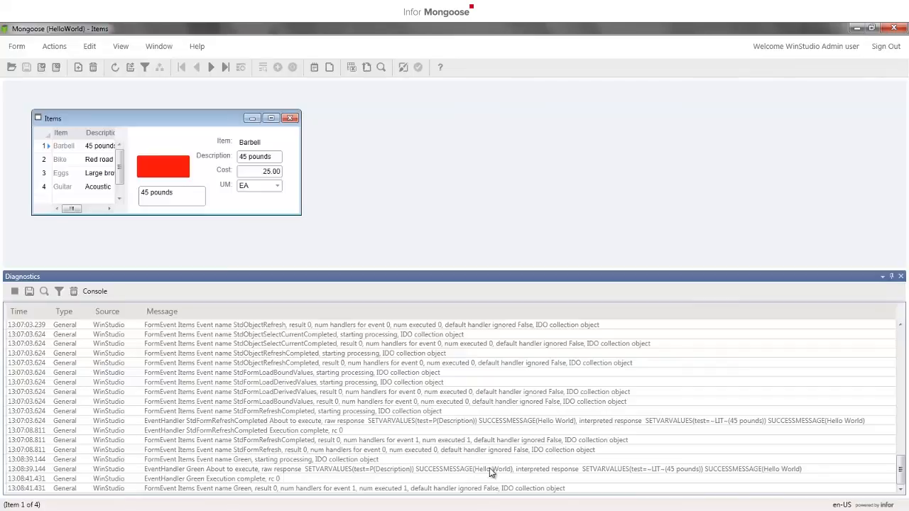
mouse_move(495, 474)
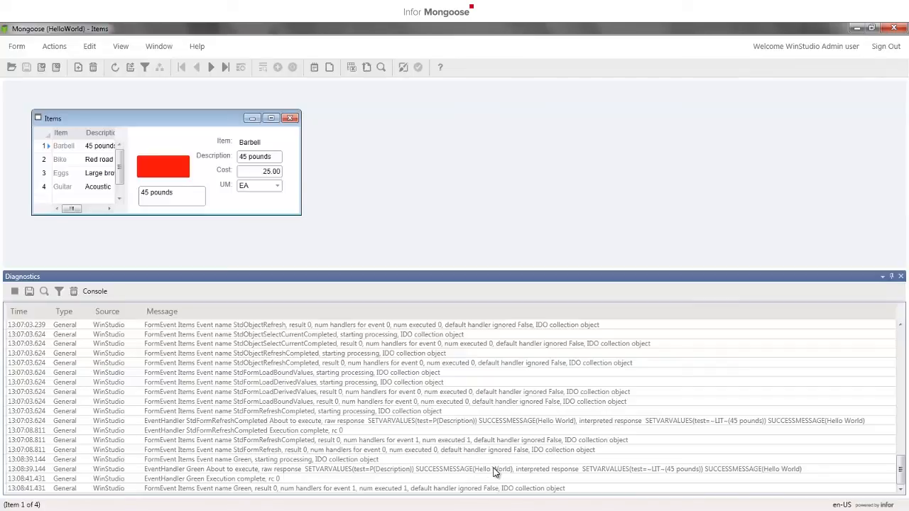